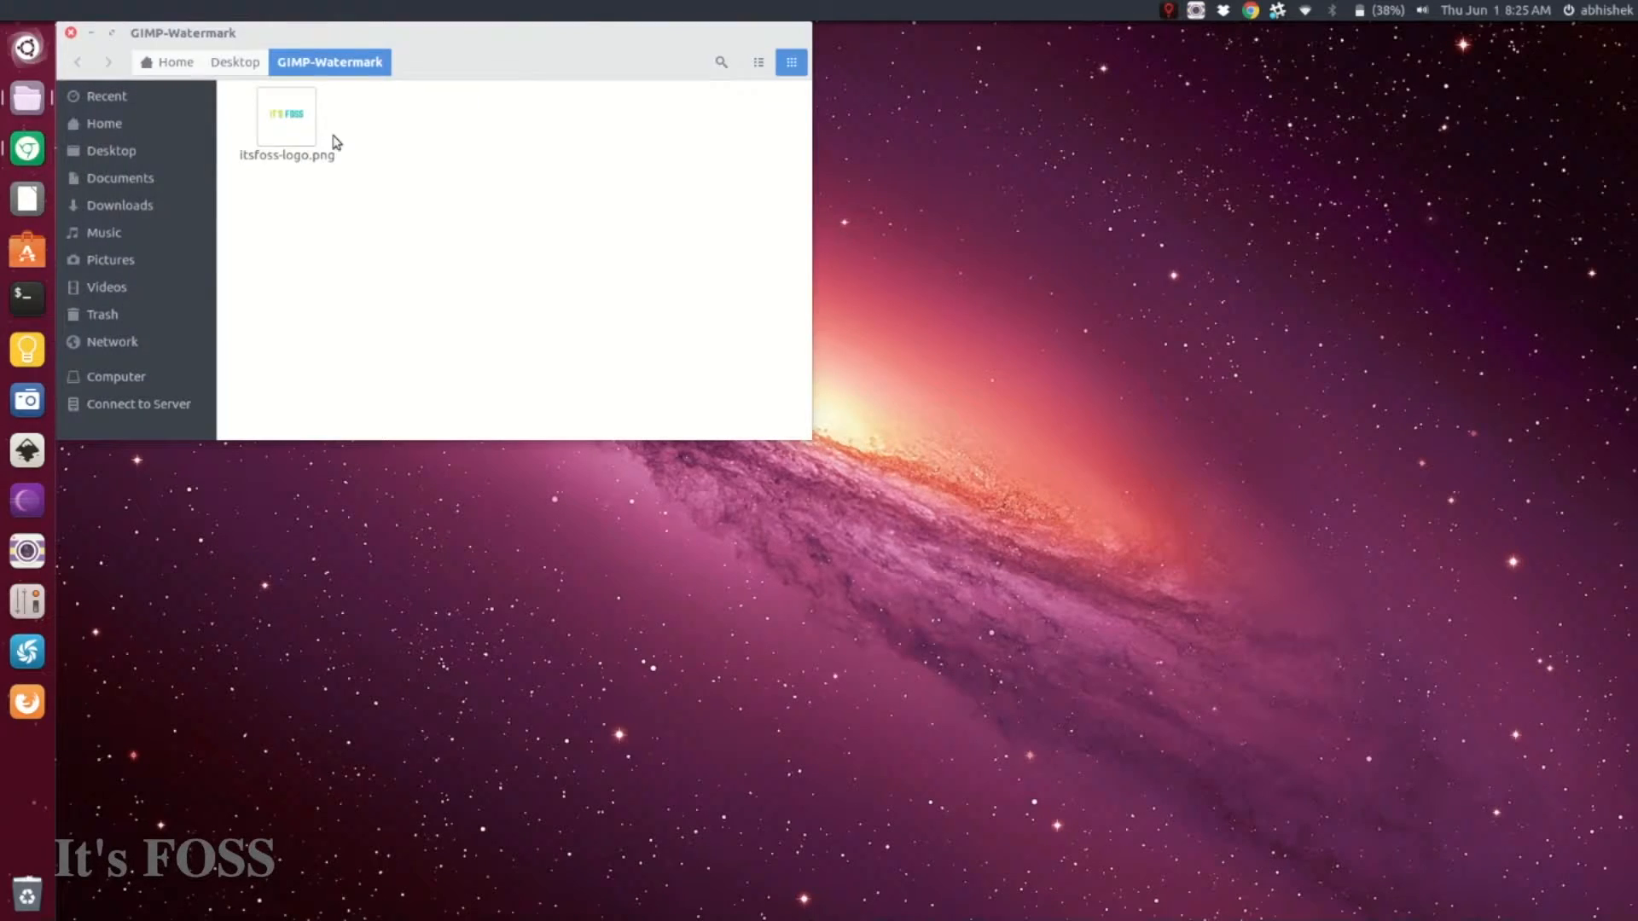
# - Open itsfoss-logo.png in GIMP Image Editor from the file's right-click menu
pyautogui.rightClick(287, 117)
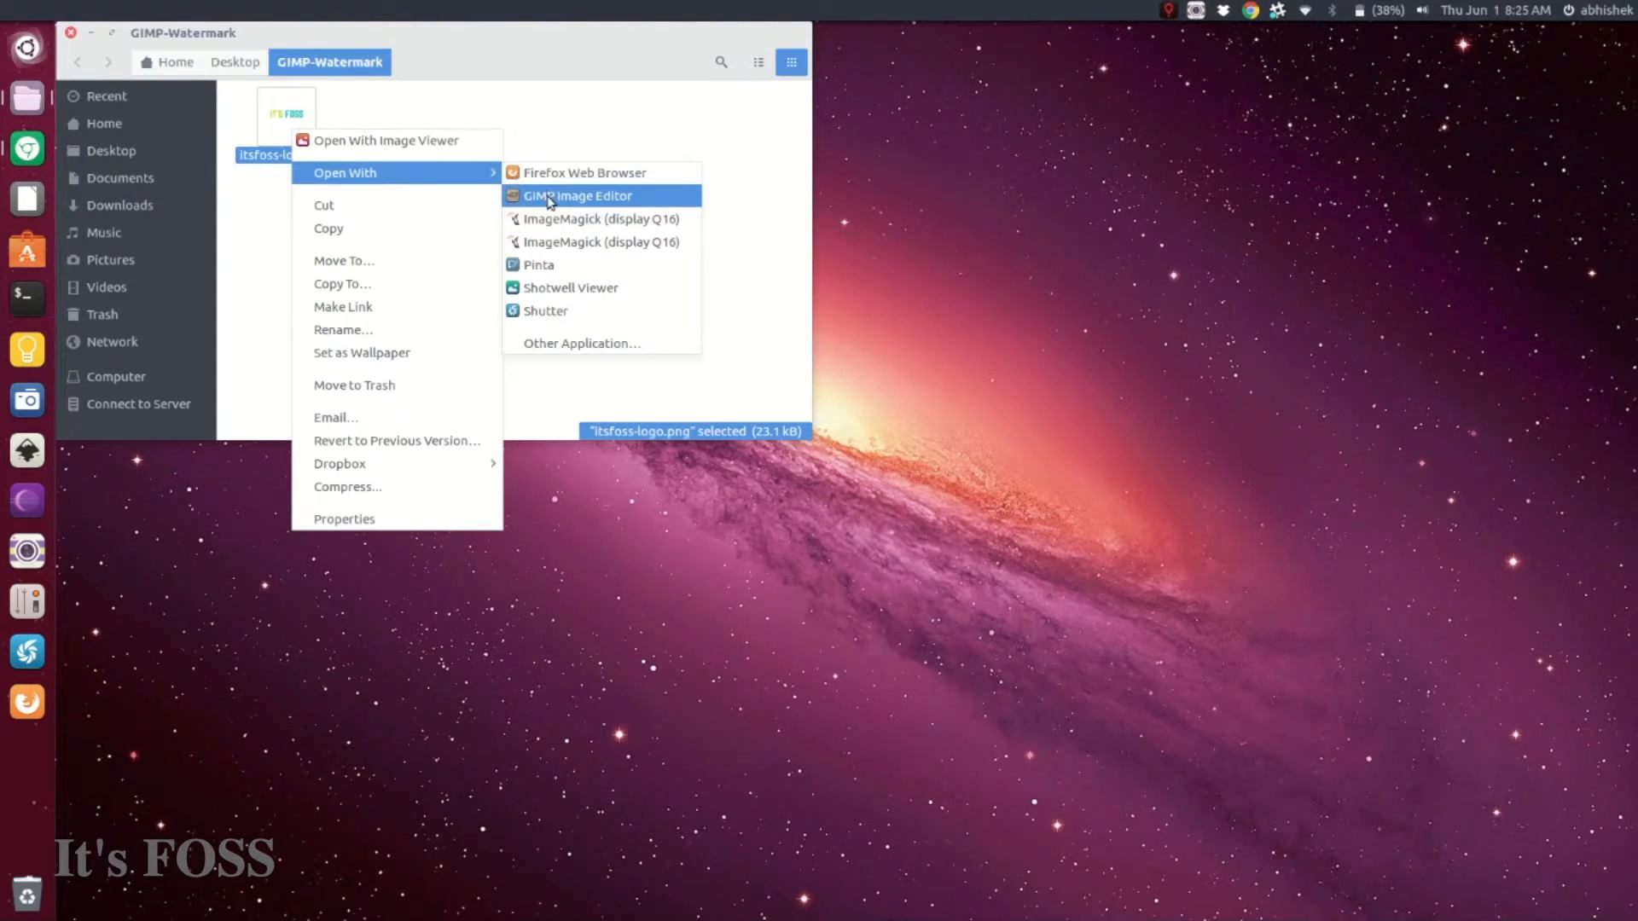
pyautogui.click(569, 196)
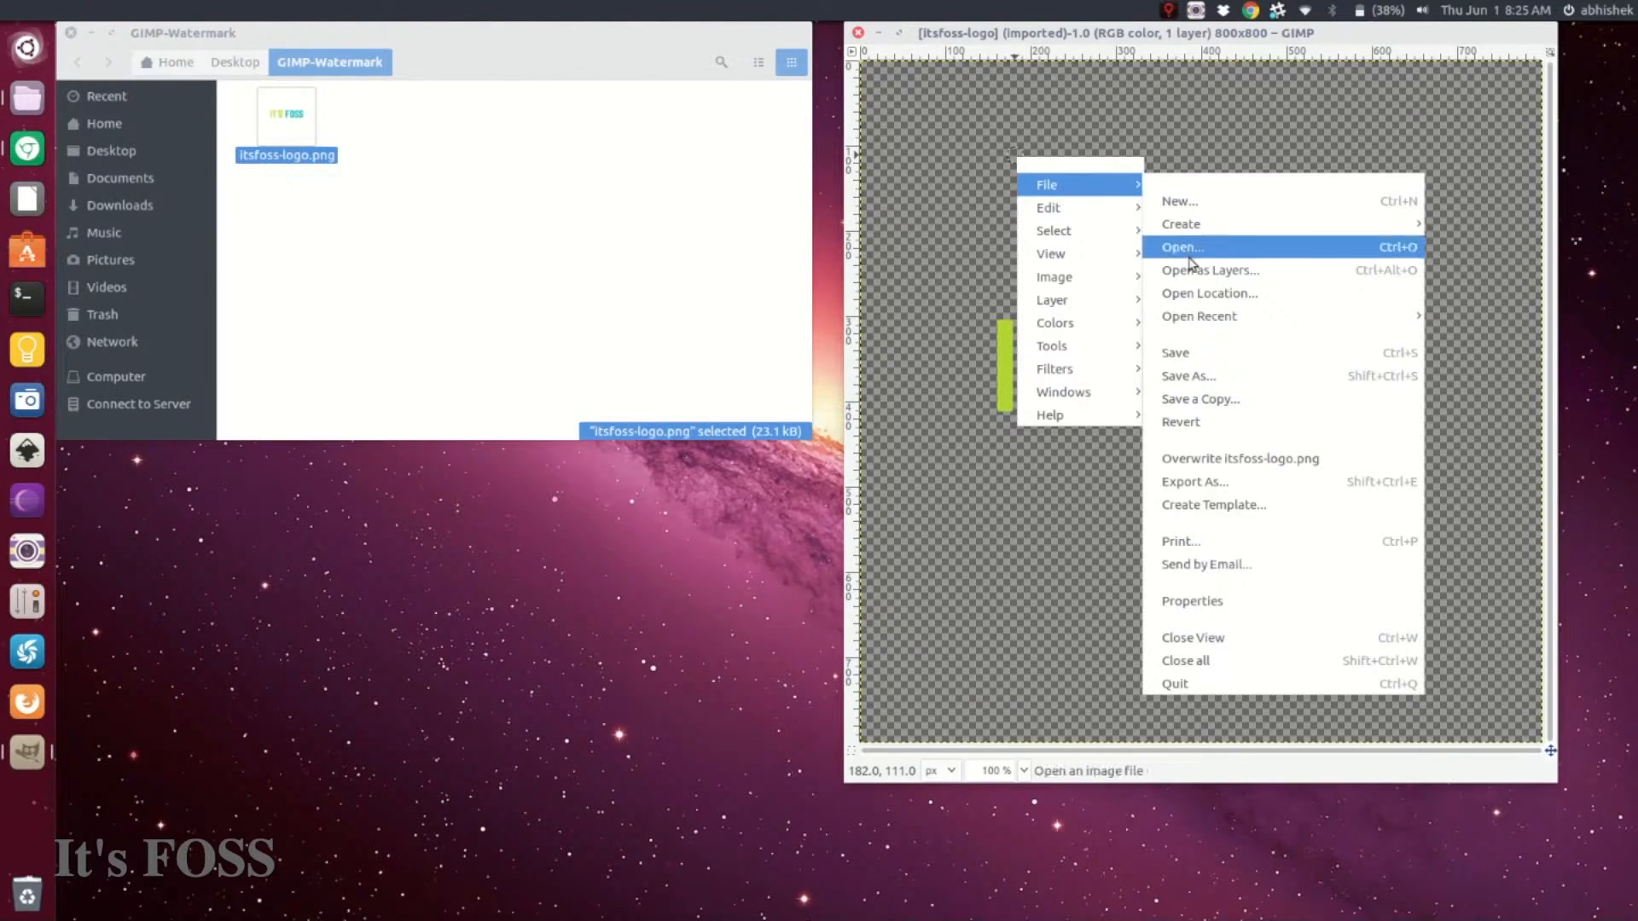
pyautogui.moveTo(1215, 482)
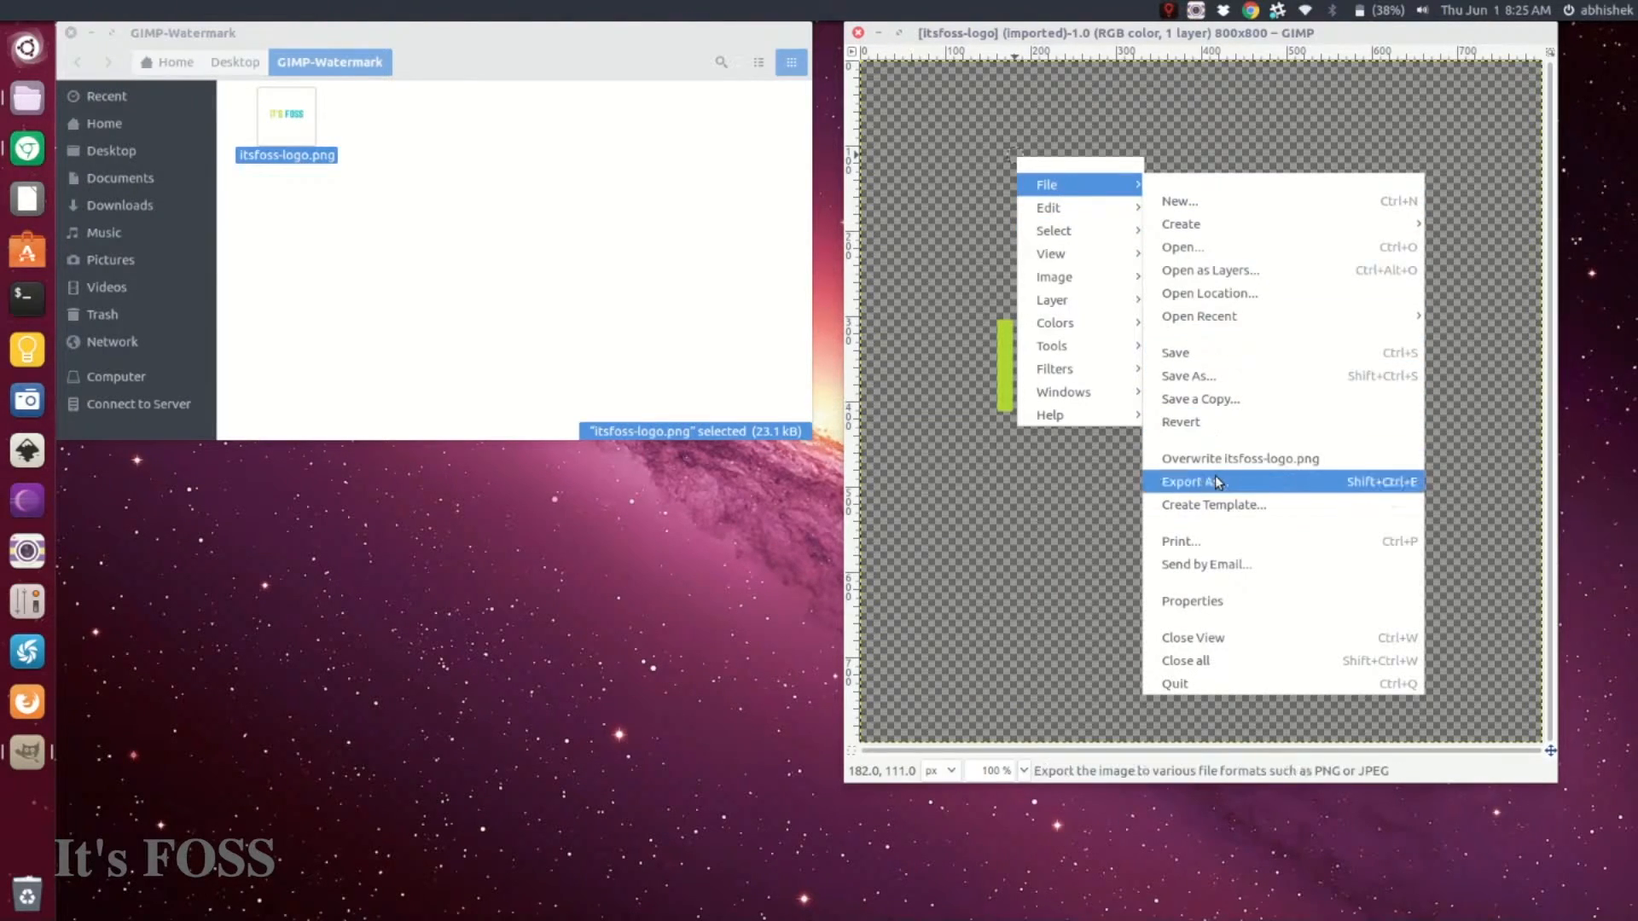
# - Export the logo as the GIMP brush itsfoss-logo.gbr with default brush settings
pyautogui.click(1194, 482)
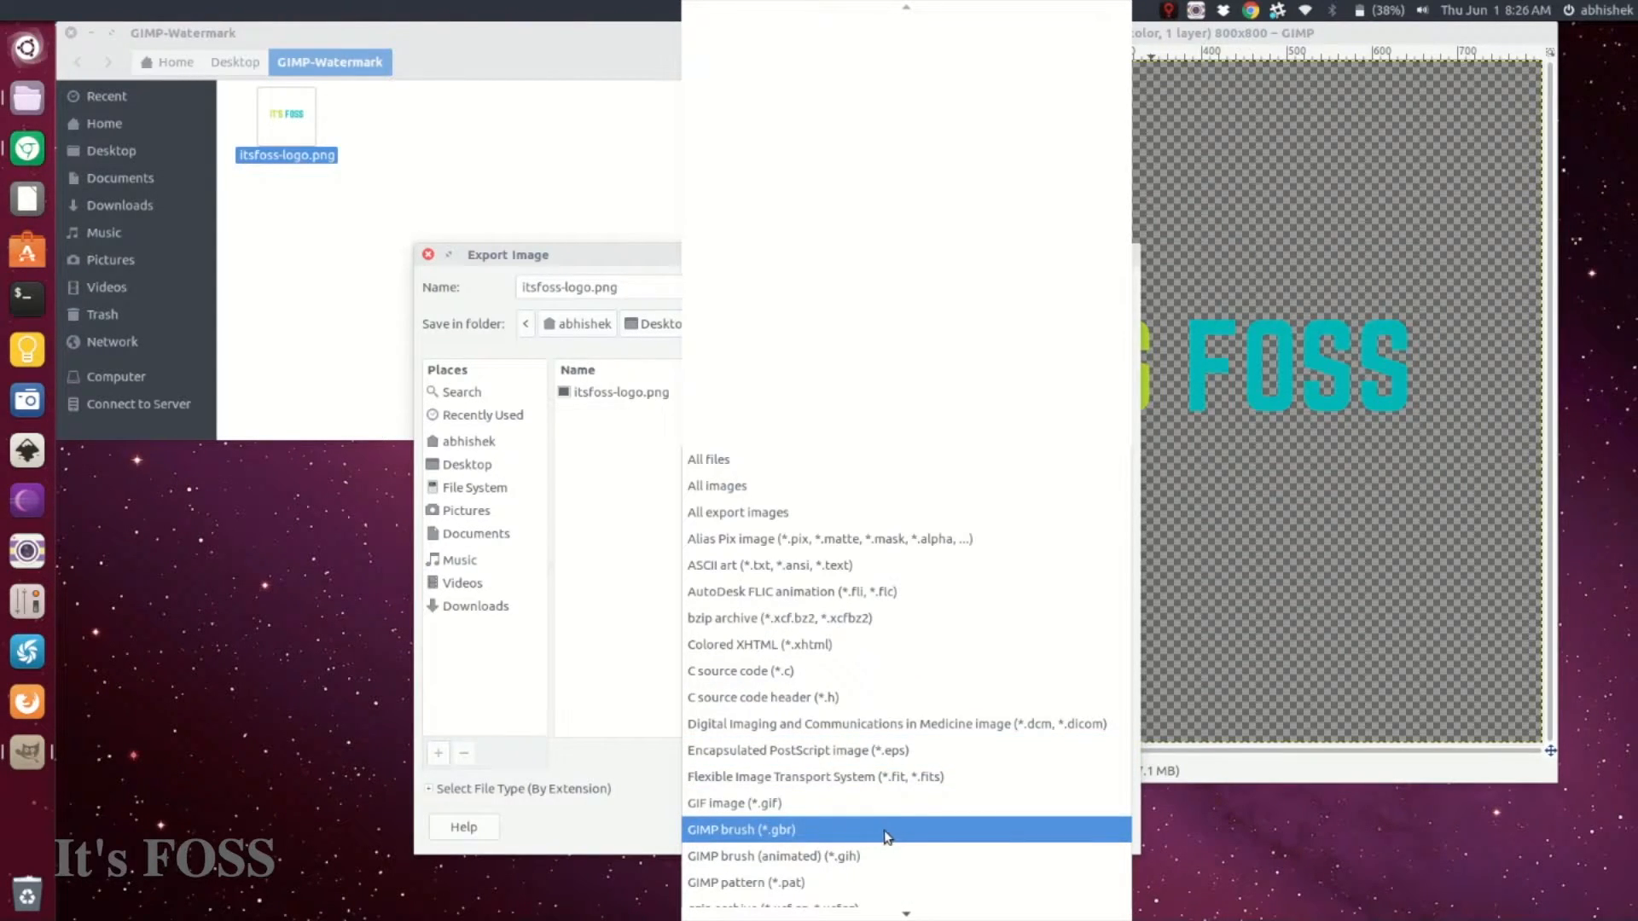
pyautogui.click(738, 830)
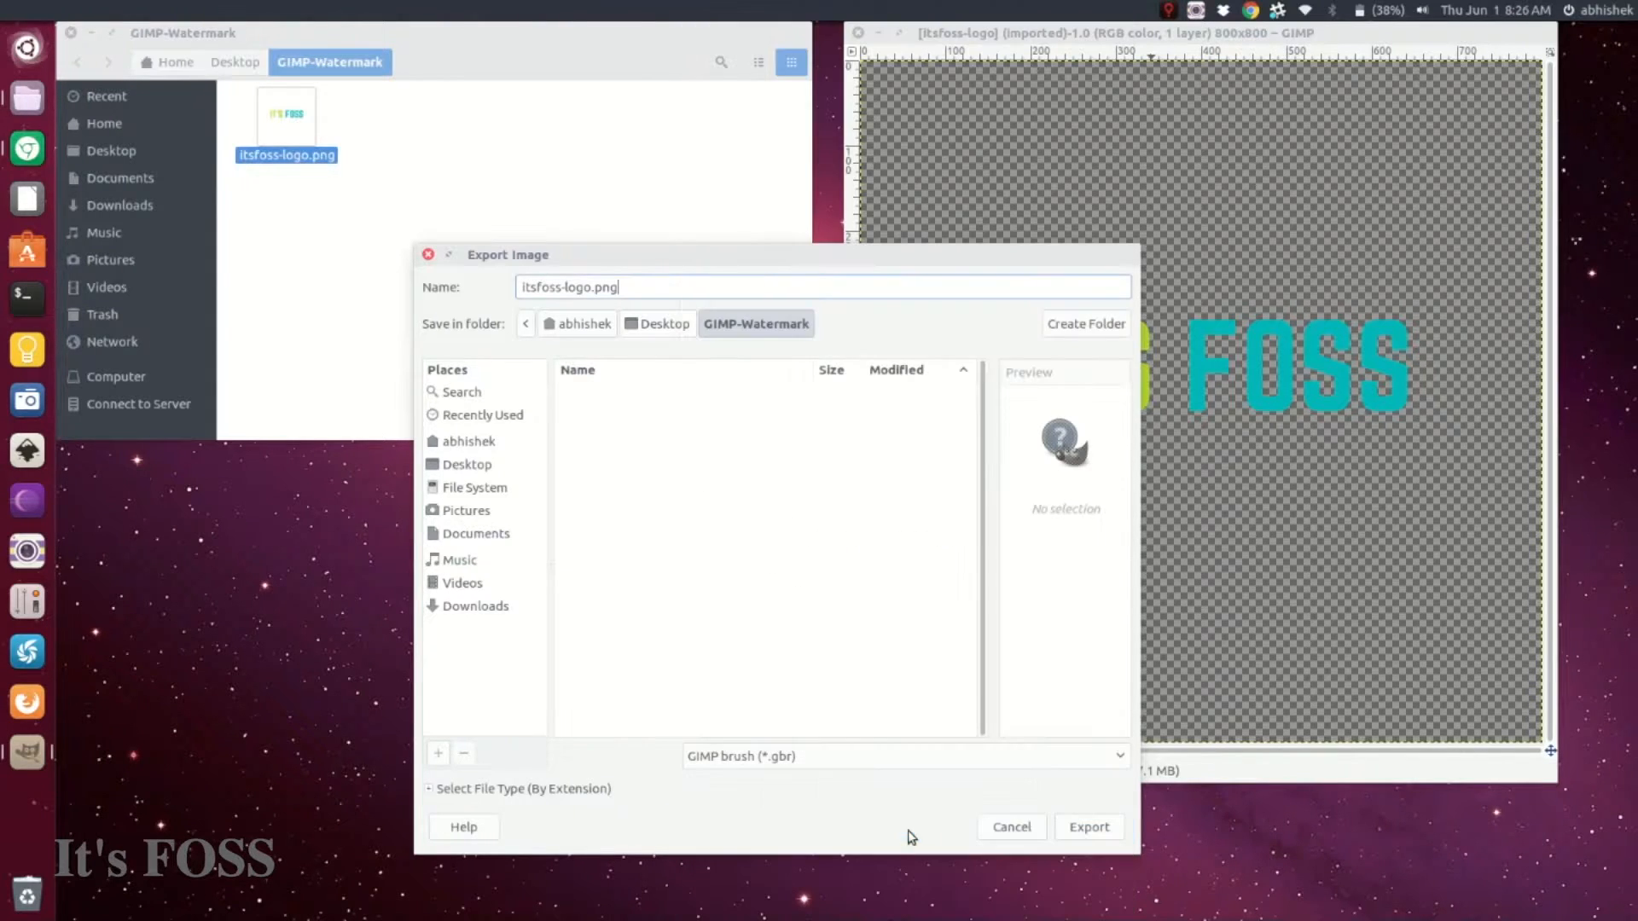
pyautogui.press('BackSpace')
pyautogui.write('br')
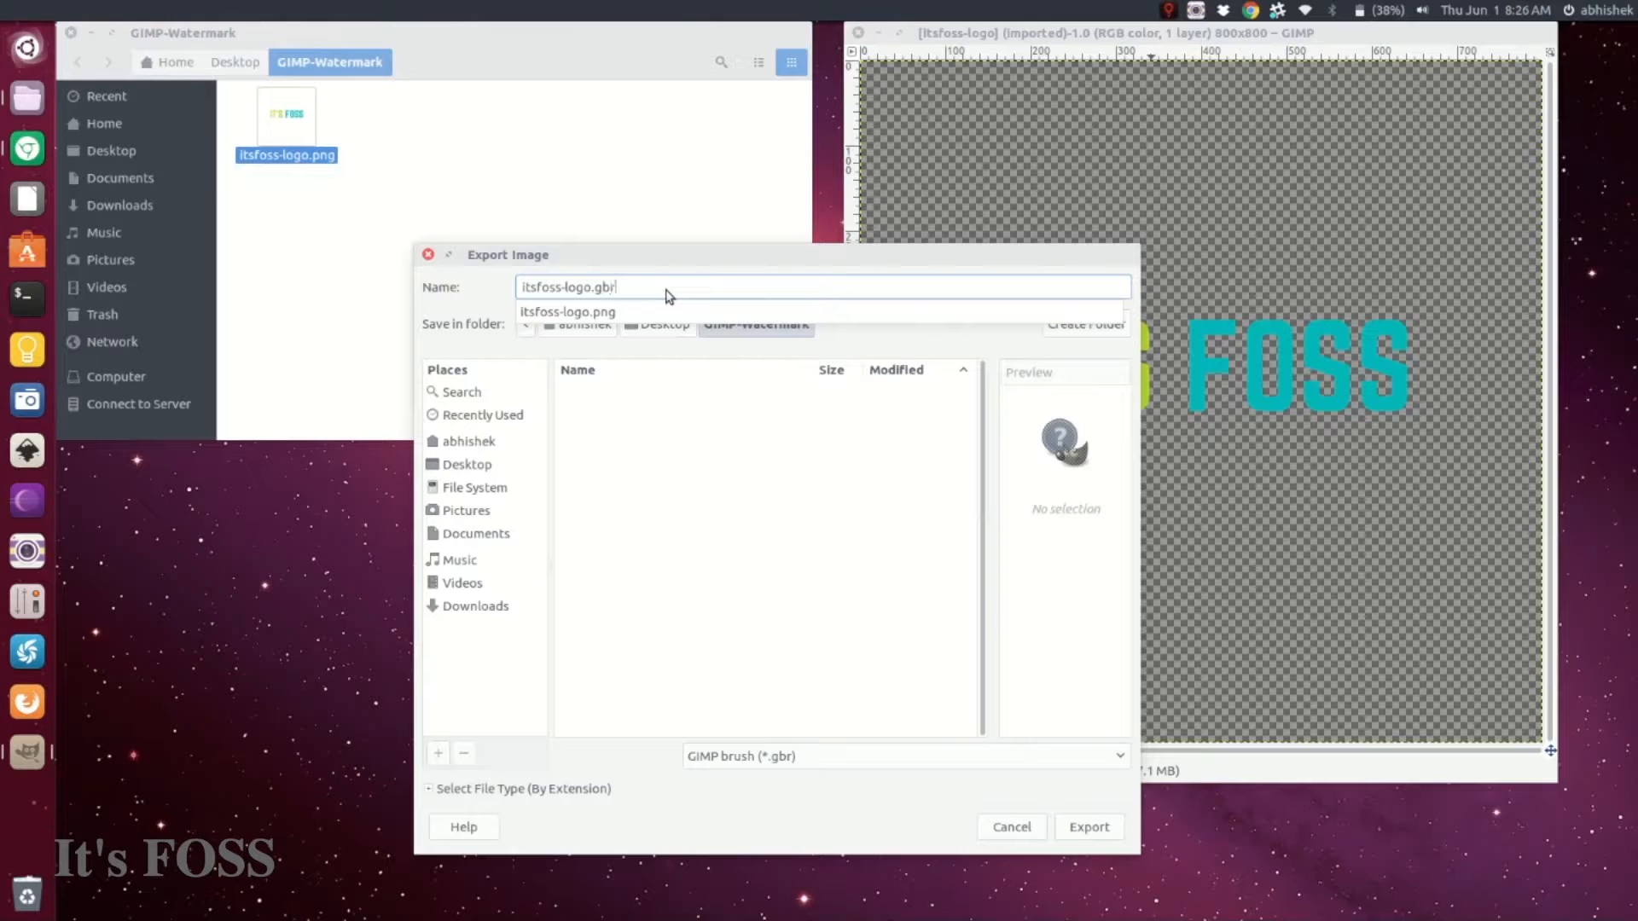
pyautogui.click(1089, 826)
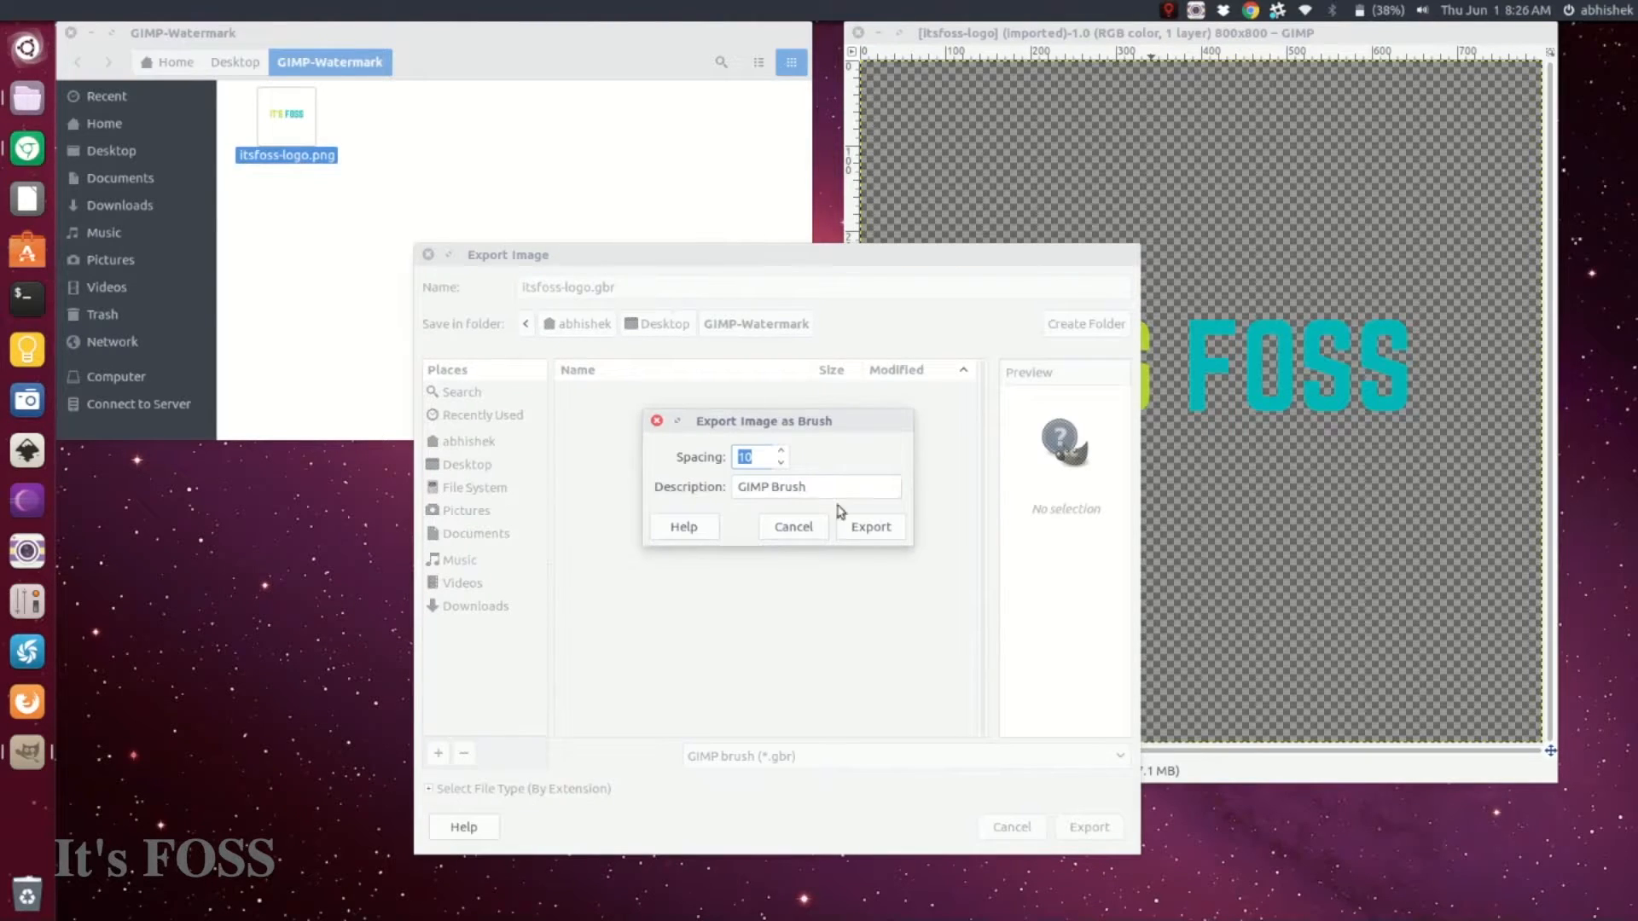
pyautogui.click(871, 527)
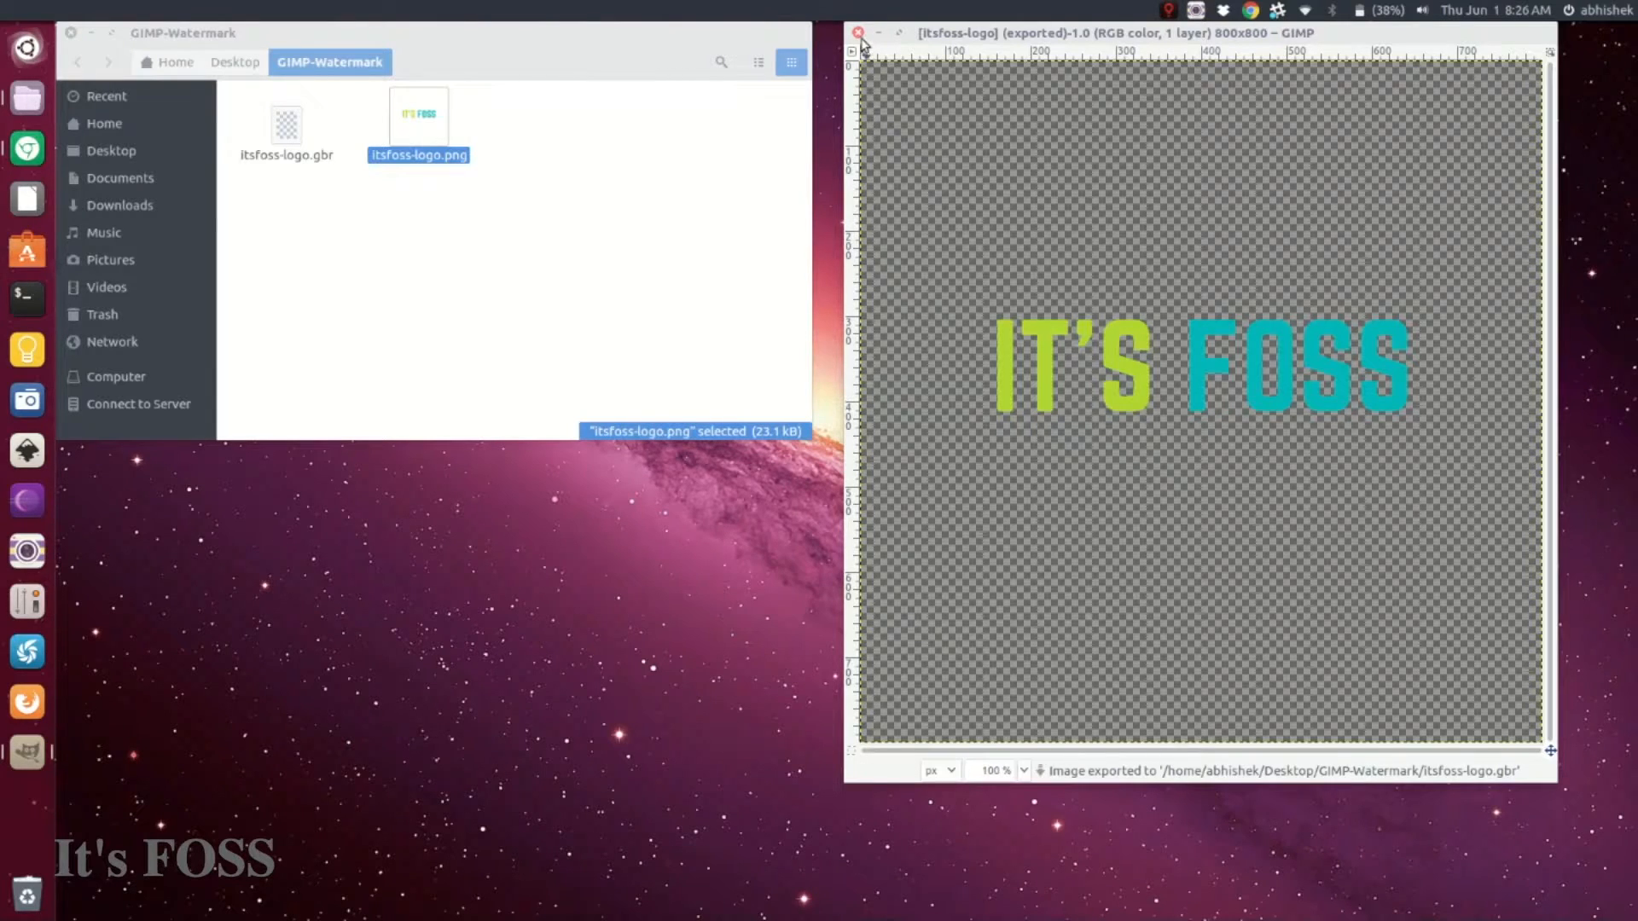
# - Close the logo image and copy itsfoss-logo.gbr in Nautilus
pyautogui.click(859, 34)
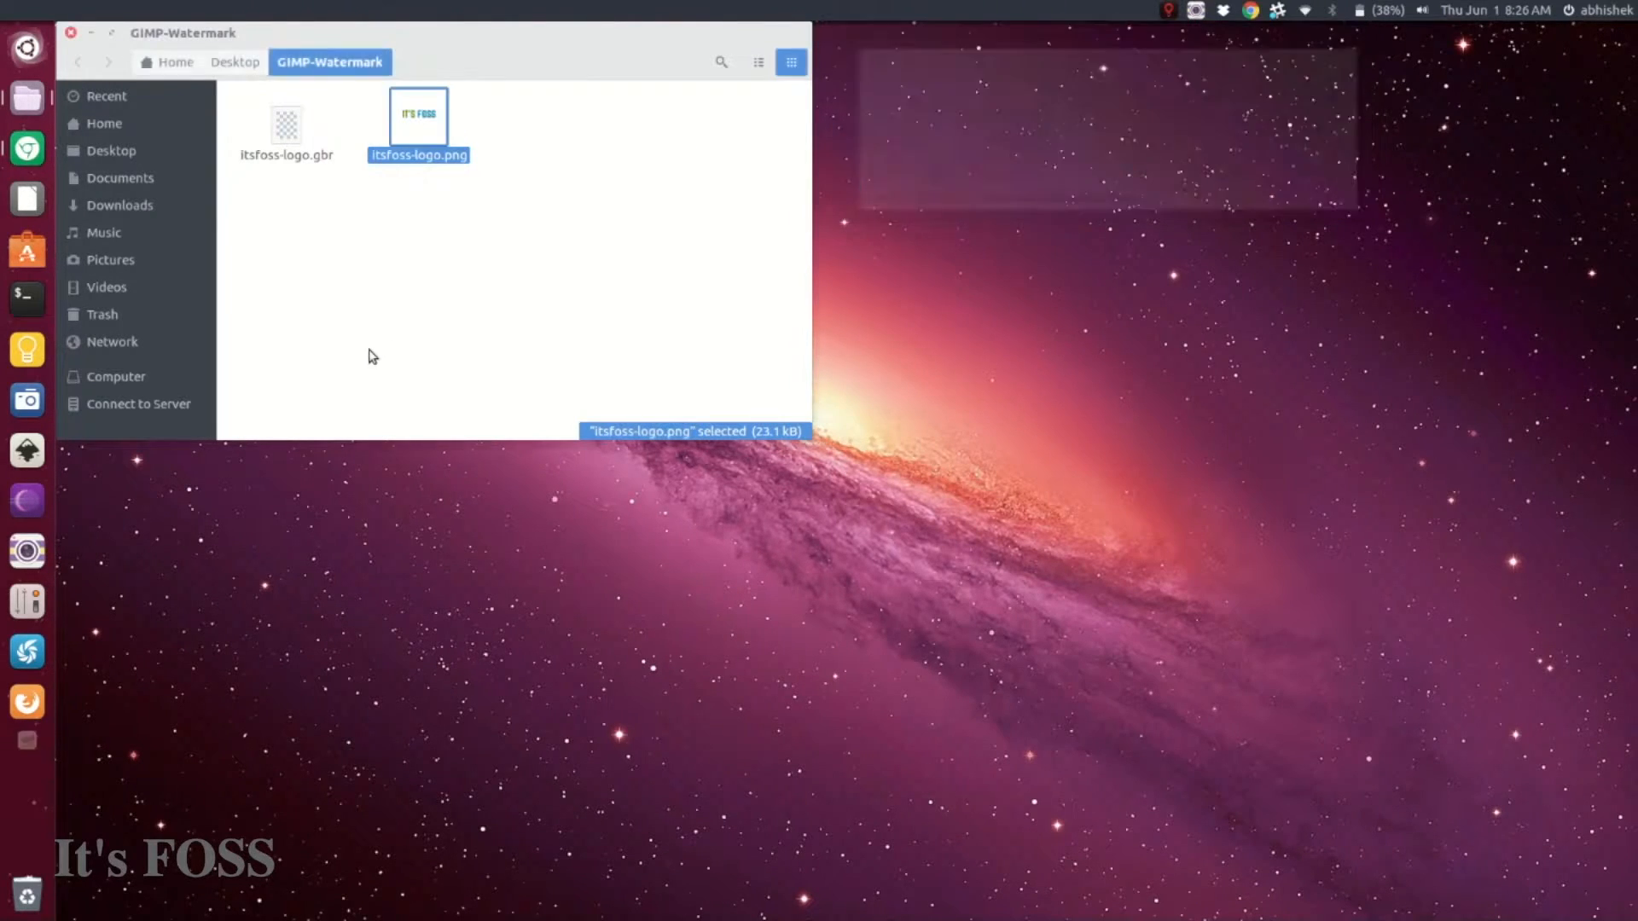
pyautogui.click(285, 123)
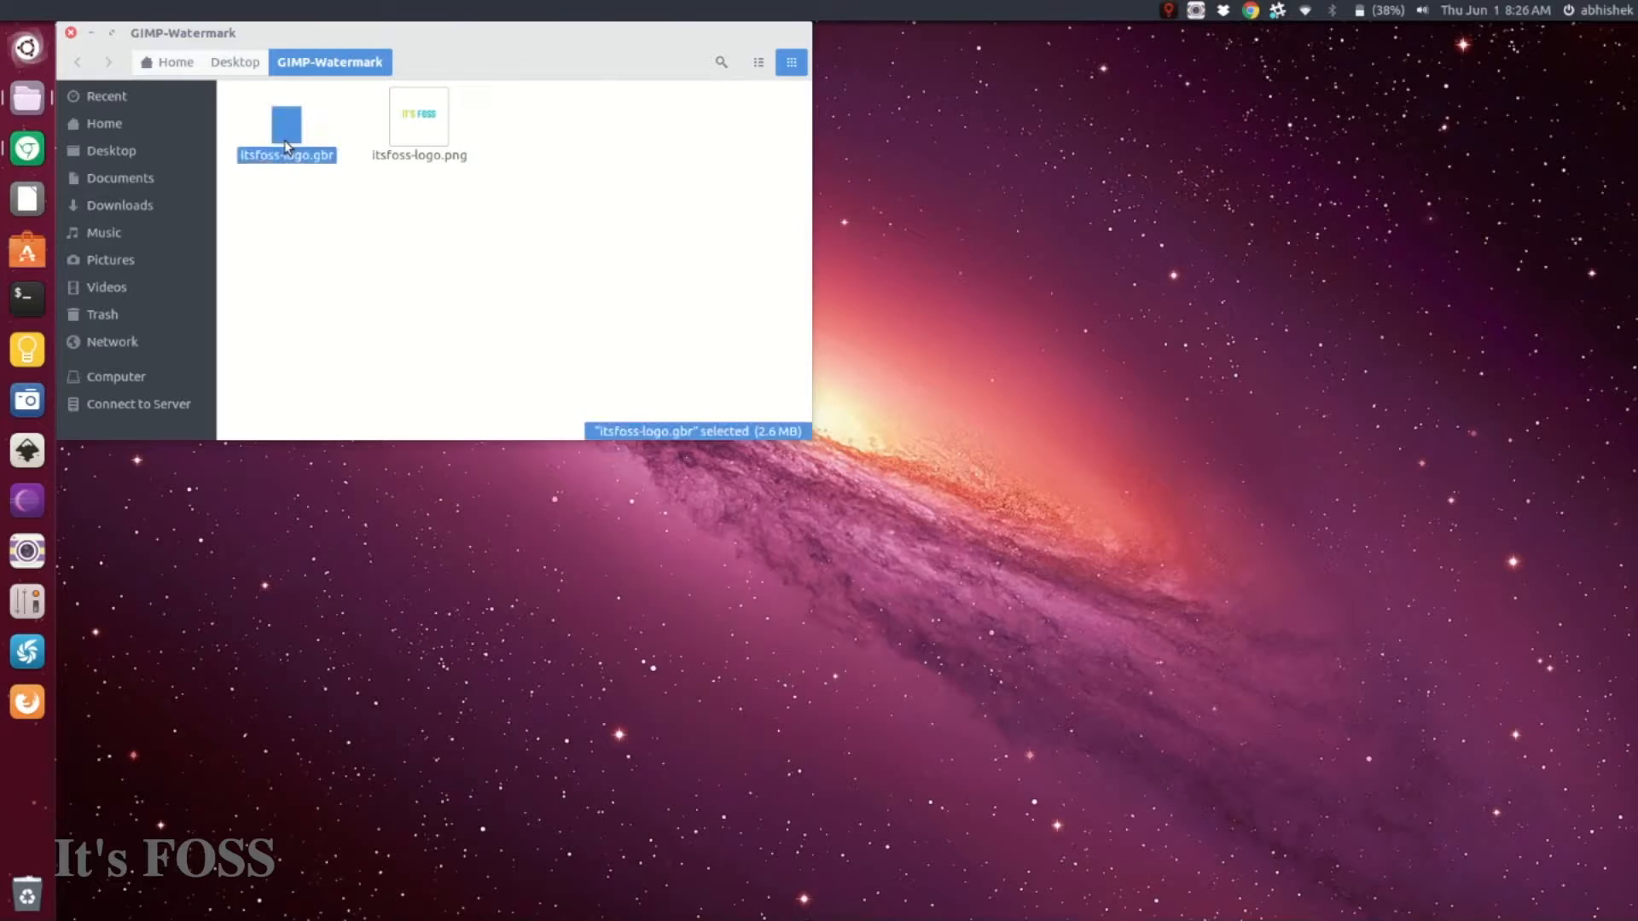
pyautogui.rightClick(287, 128)
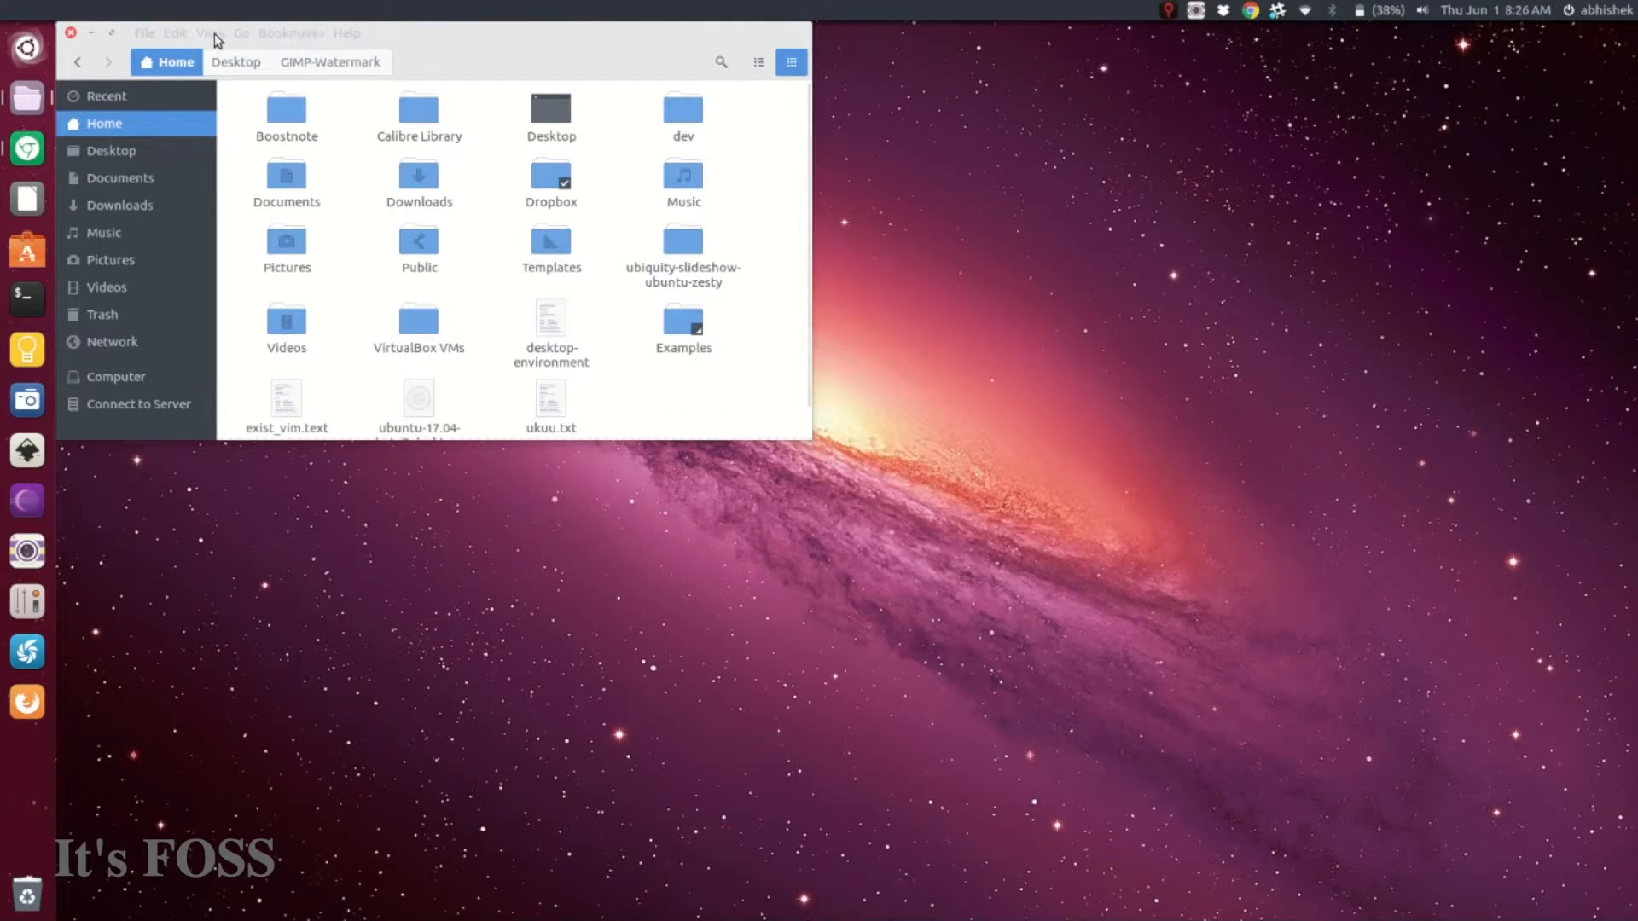
# - Show hidden files, paste the brush into .gimp-2.8/brushes, and close Nautilus
pyautogui.click(209, 33)
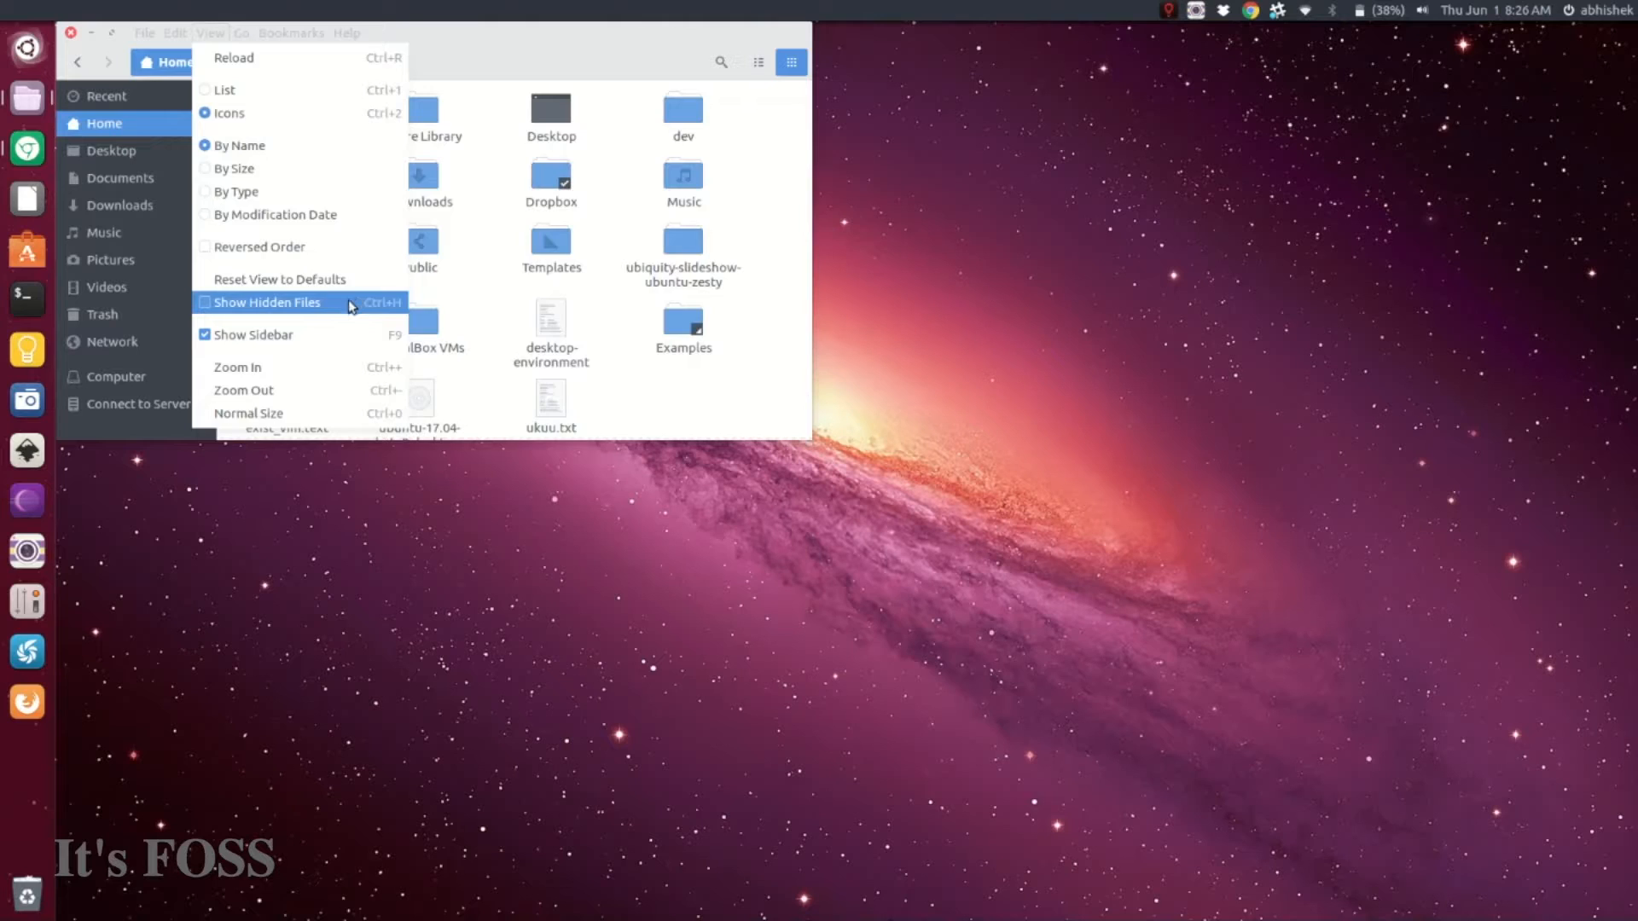
pyautogui.click(265, 302)
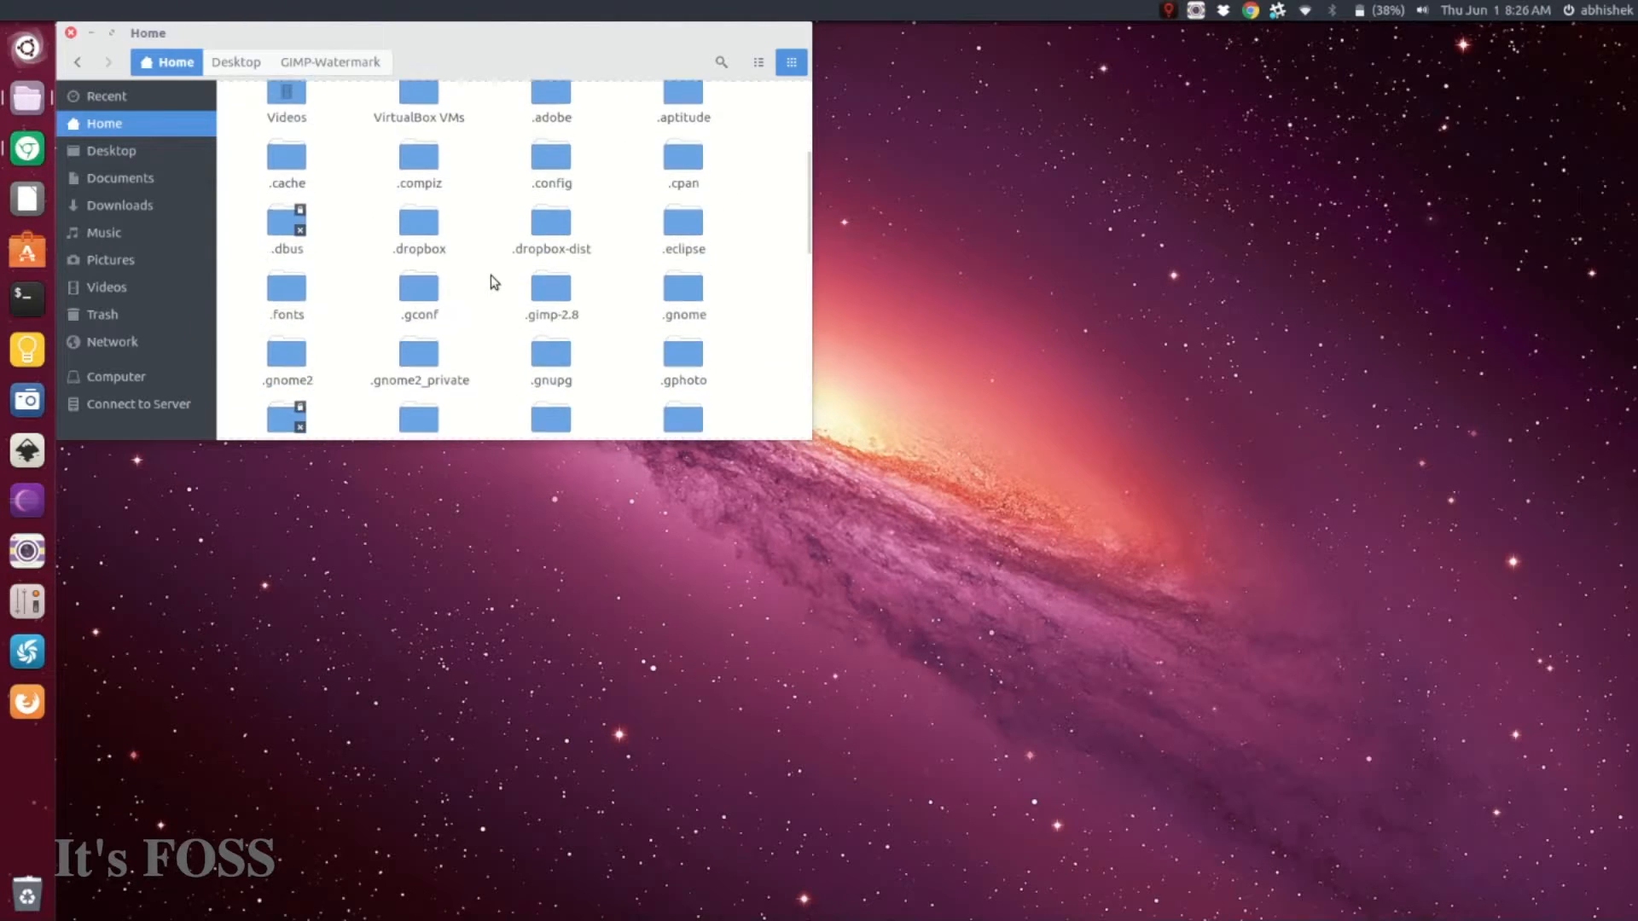
pyautogui.scroll(-3)
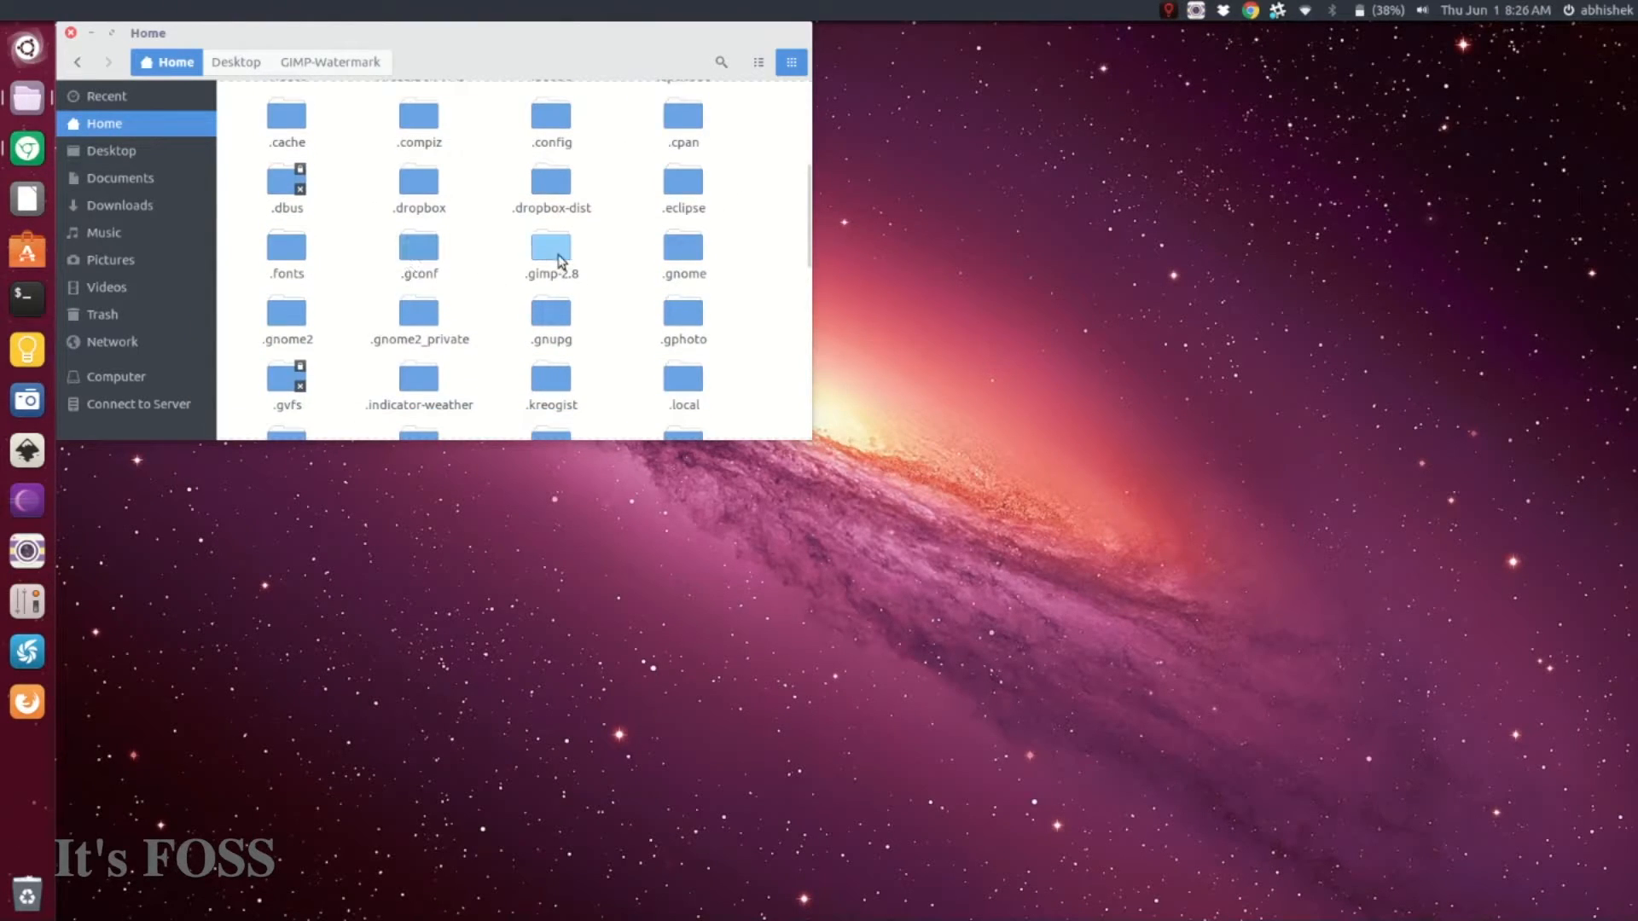
pyautogui.click(552, 249)
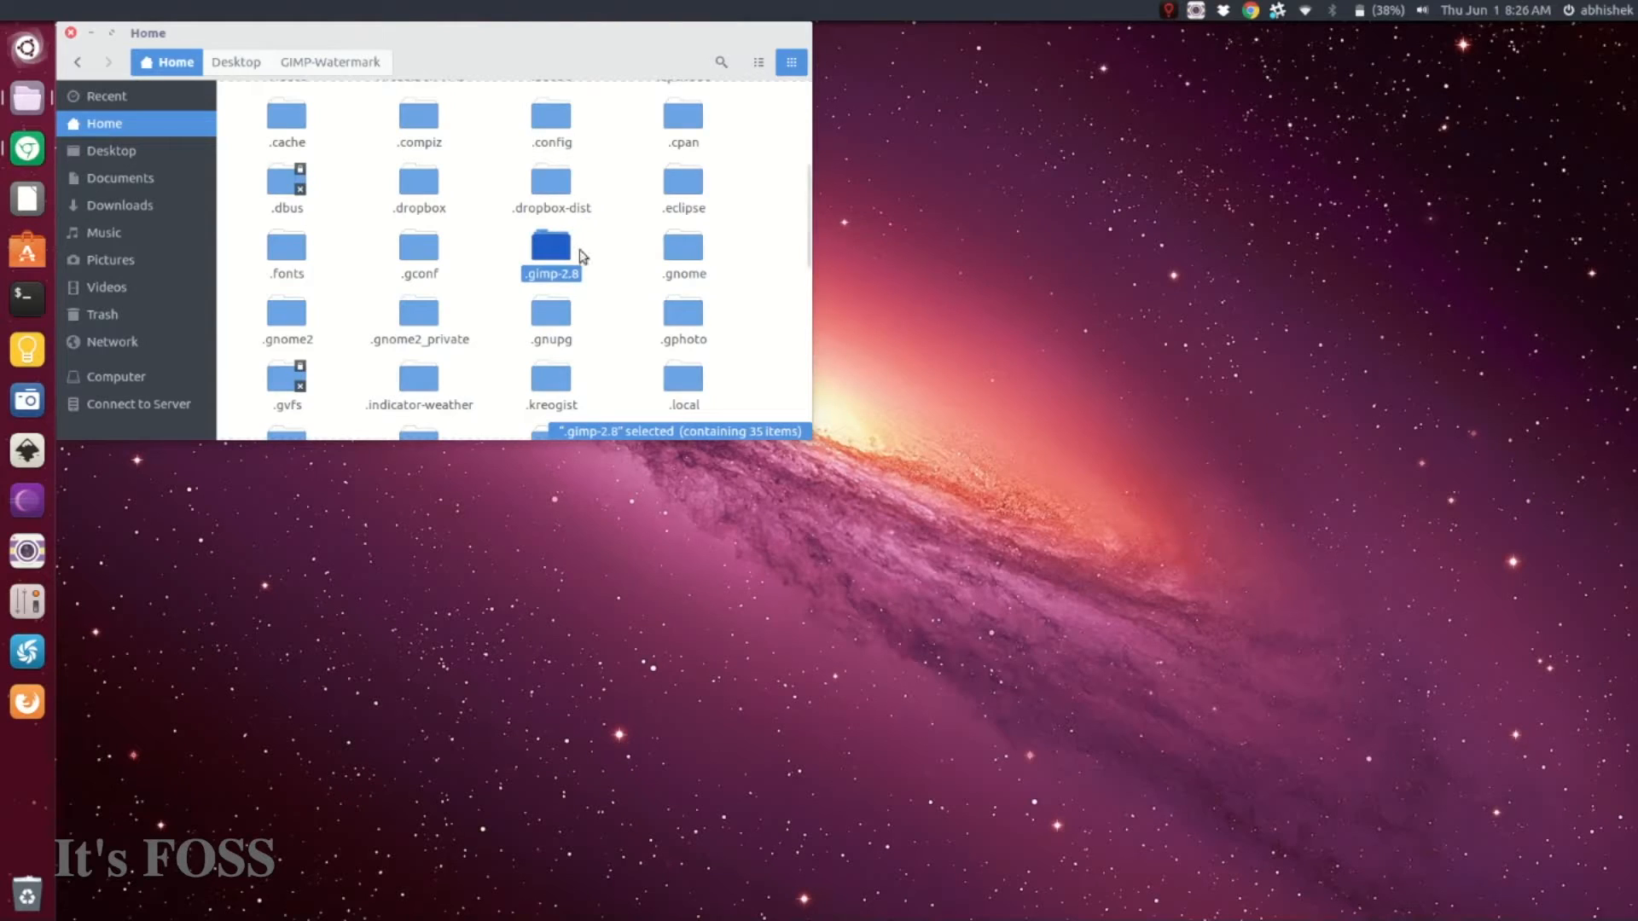
pyautogui.doubleClick(550, 247)
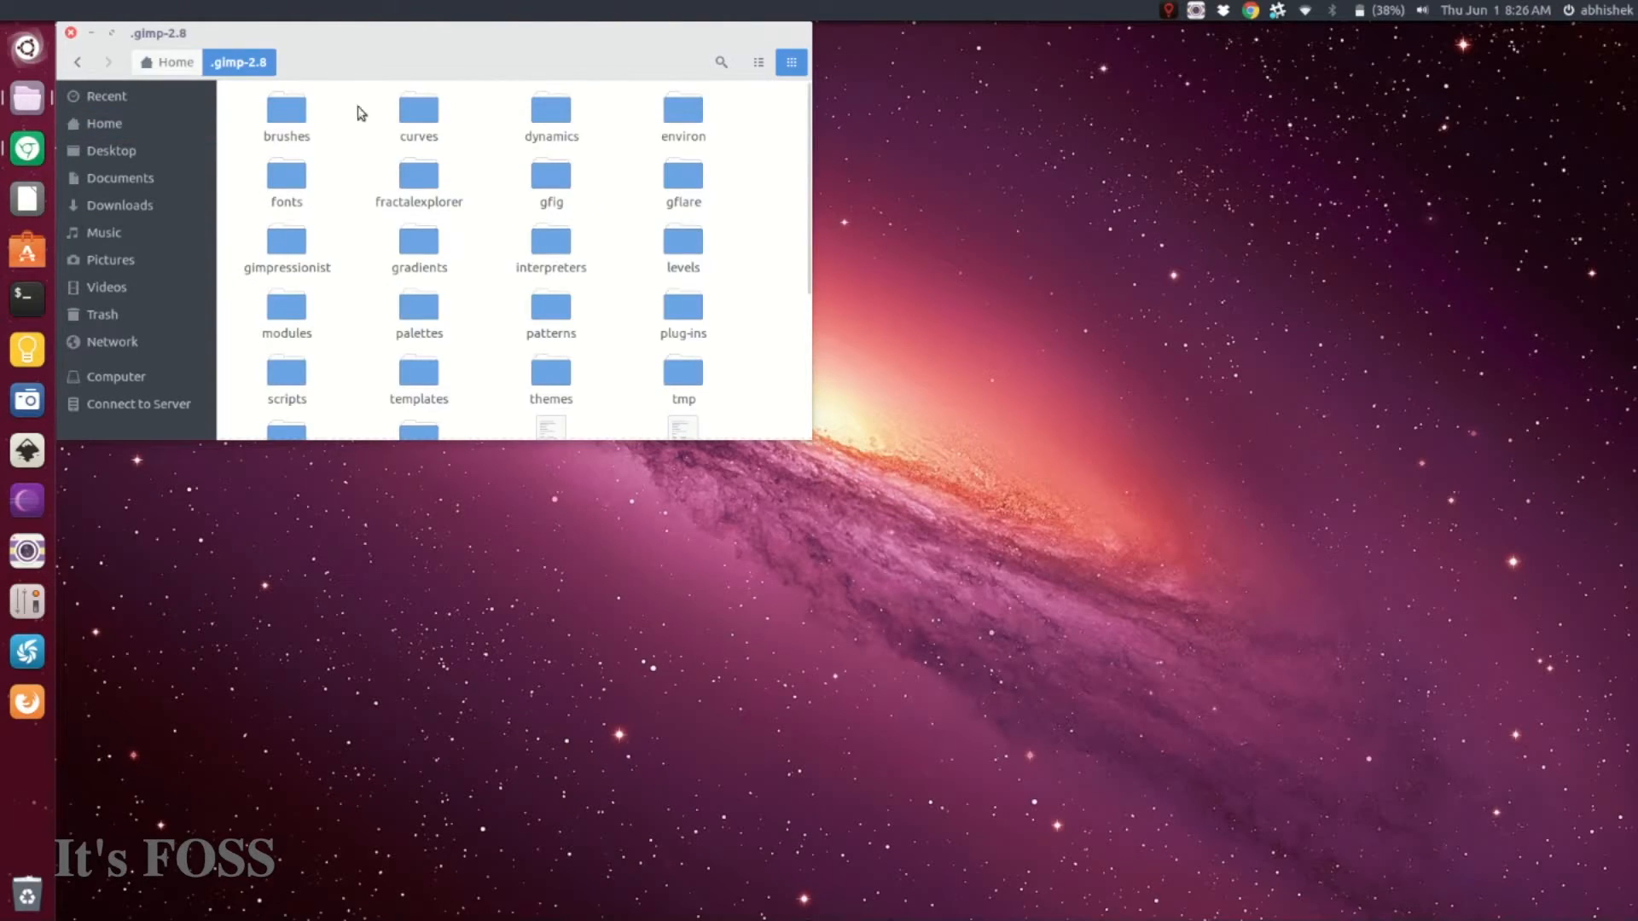
pyautogui.doubleClick(287, 111)
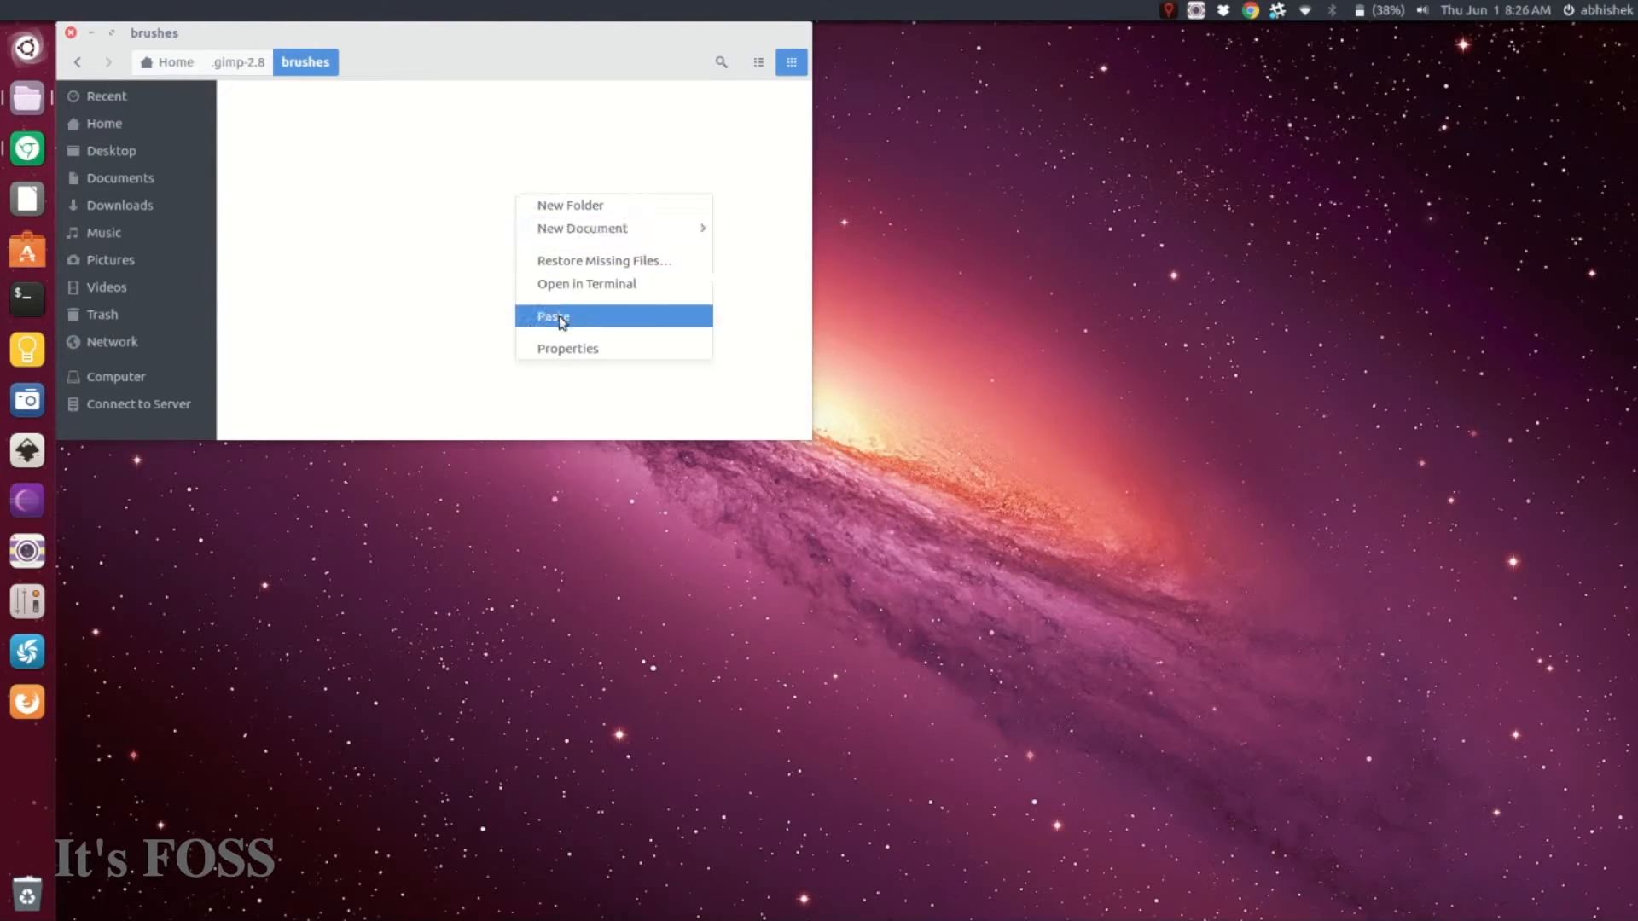
pyautogui.click(556, 316)
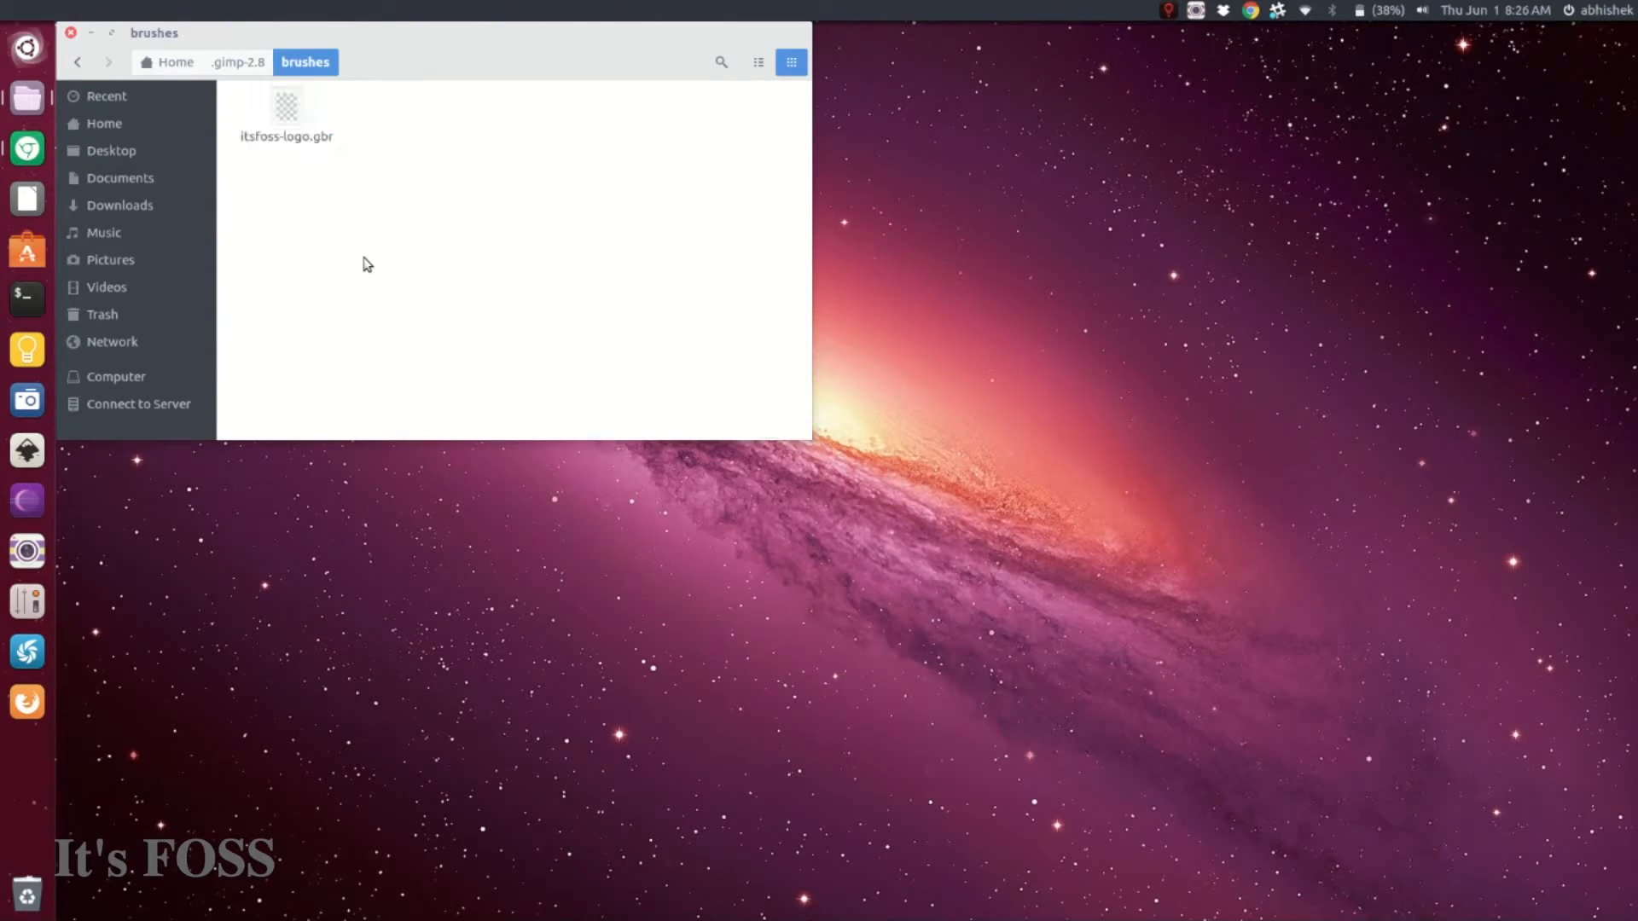
pyautogui.moveTo(334, 207)
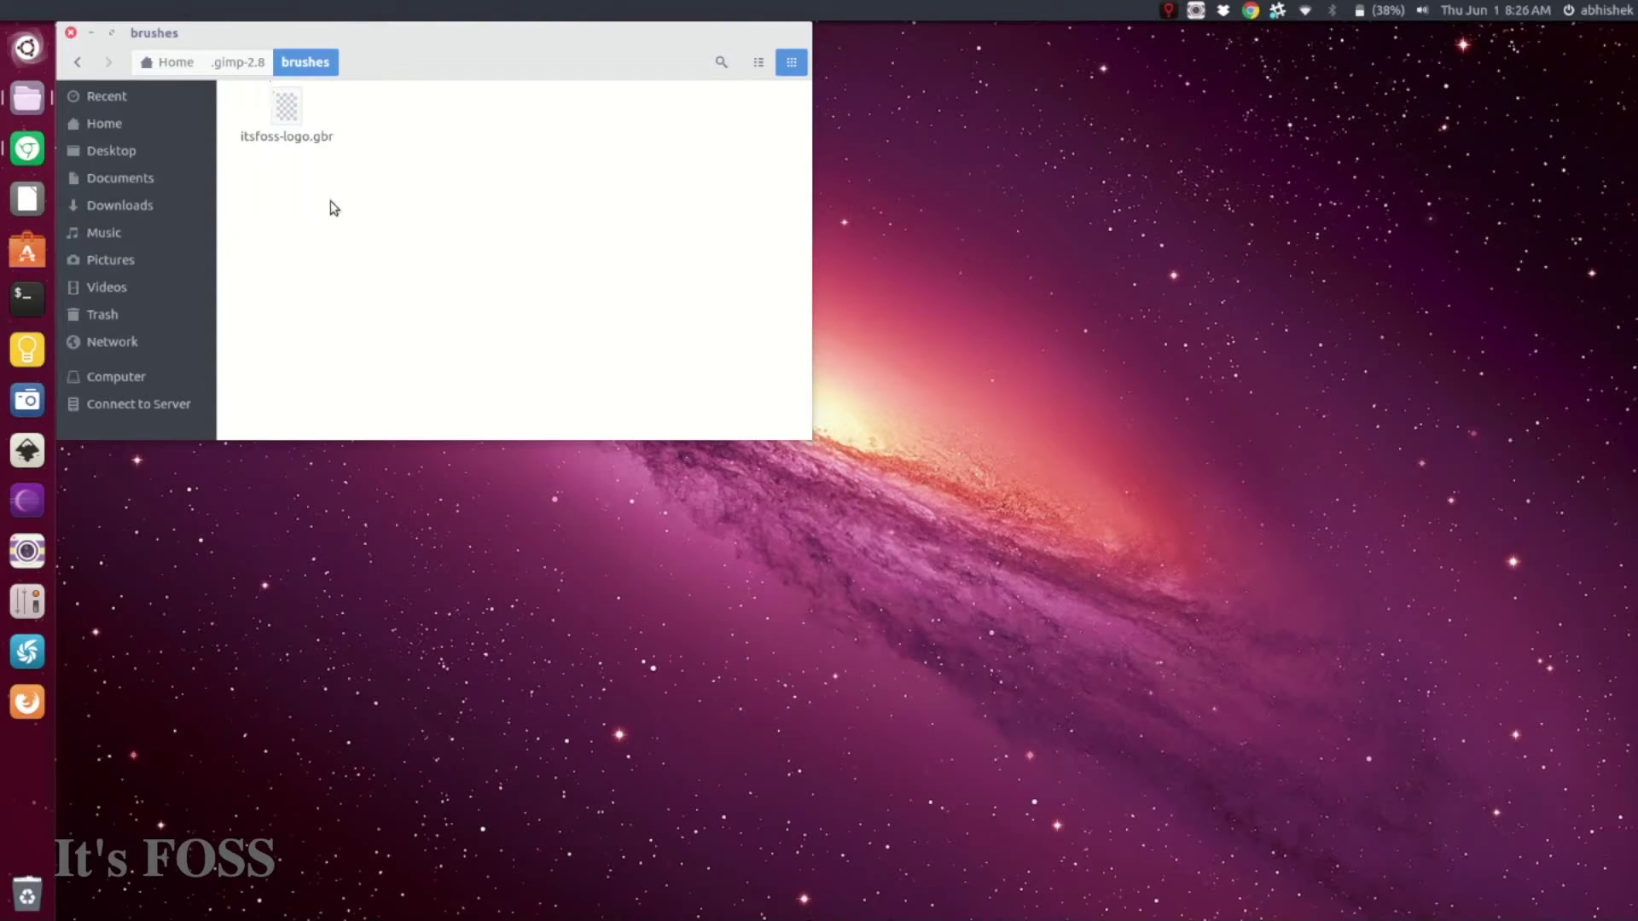
pyautogui.click(68, 34)
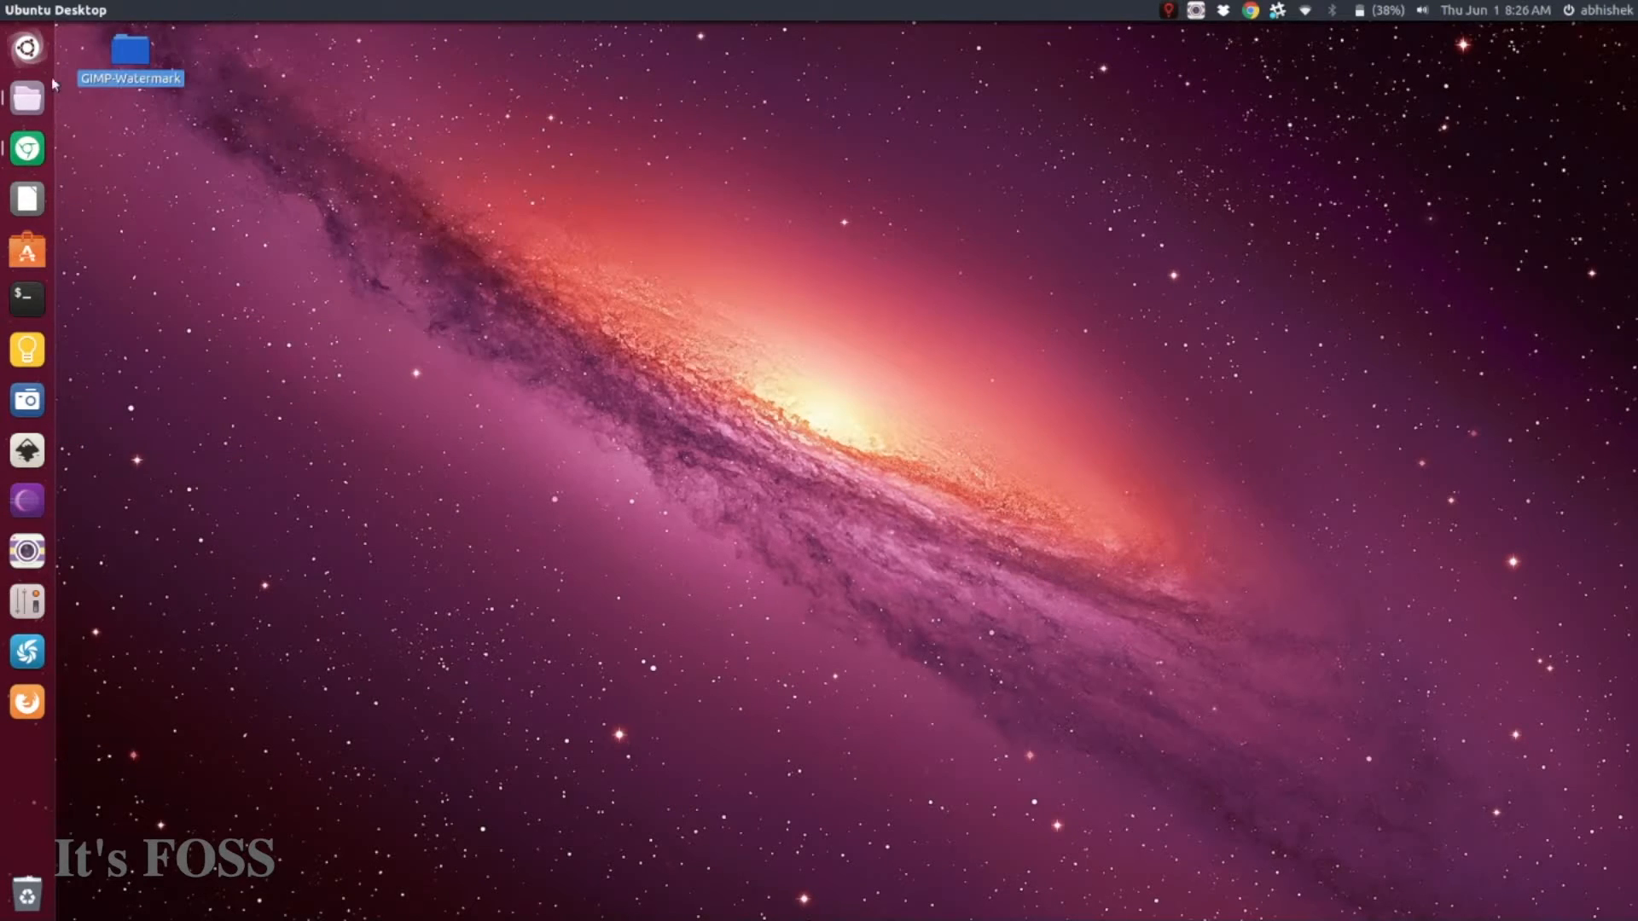
# - Launch GIMP by searching 'gimp' in the Dash and open 1q1rsc.jpg
pyautogui.write('gimp')
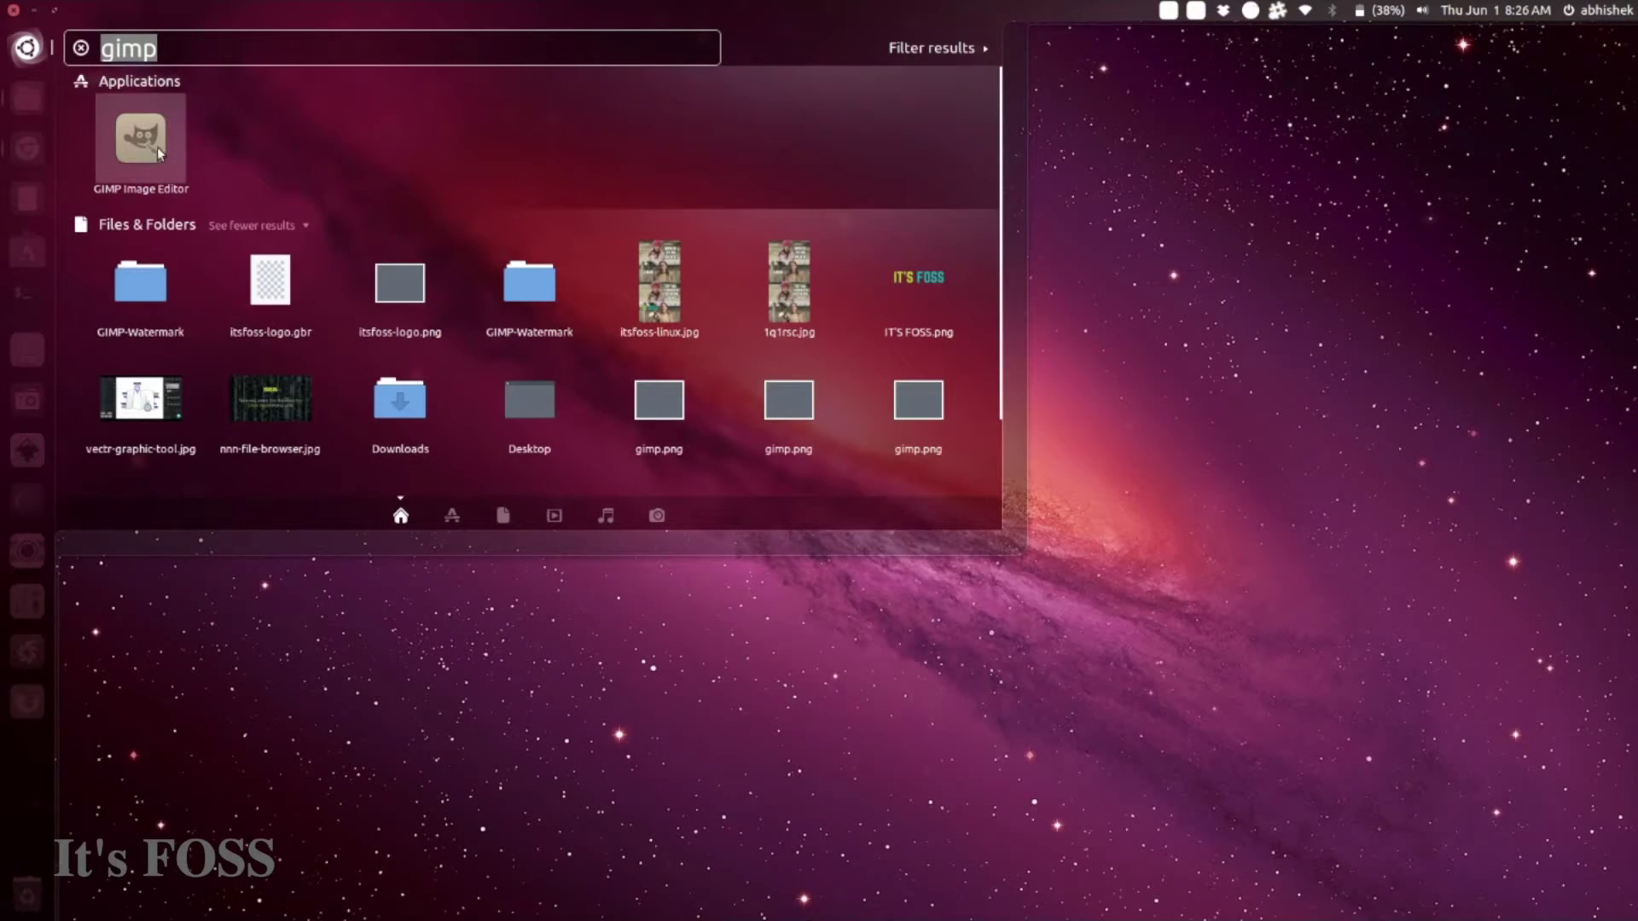
pyautogui.click(143, 139)
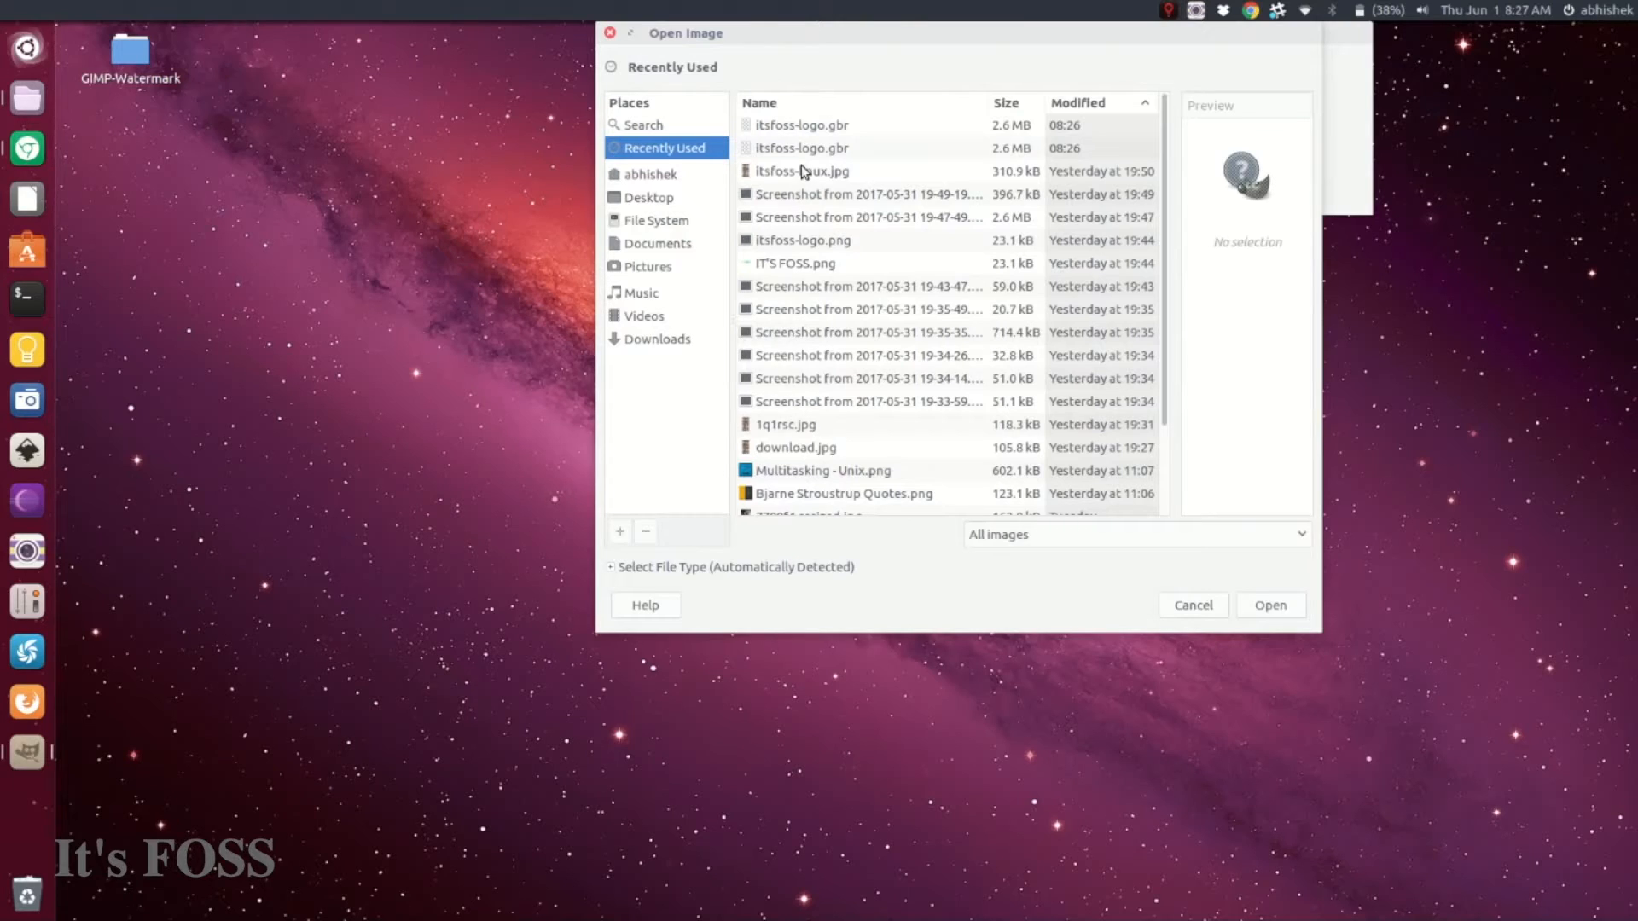
pyautogui.click(784, 424)
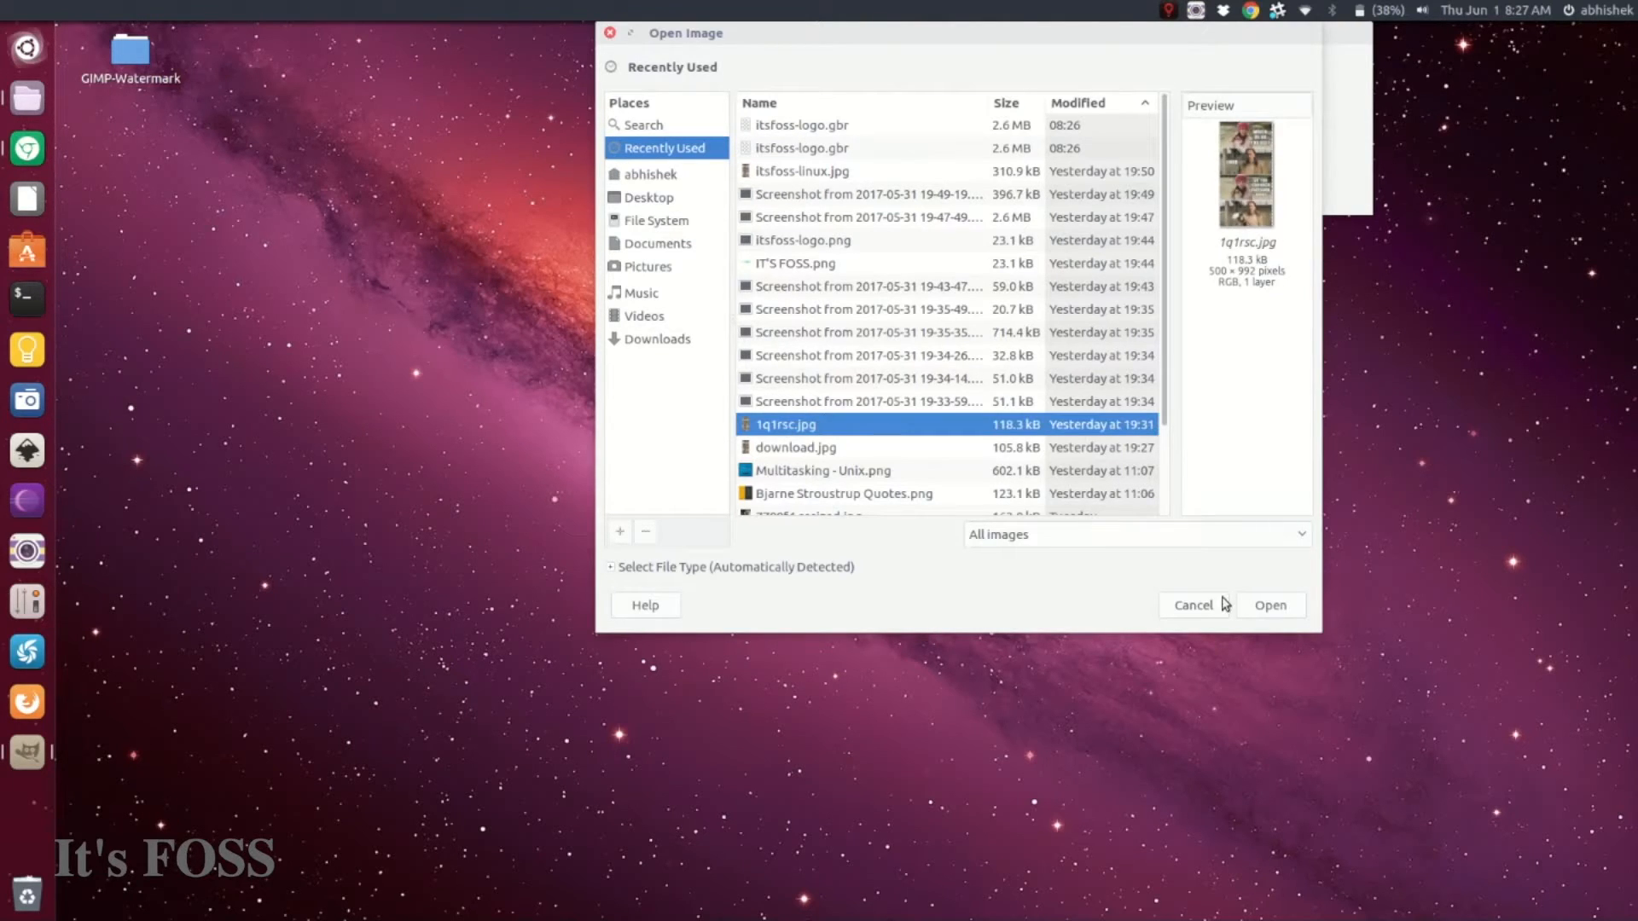
pyautogui.click(1270, 605)
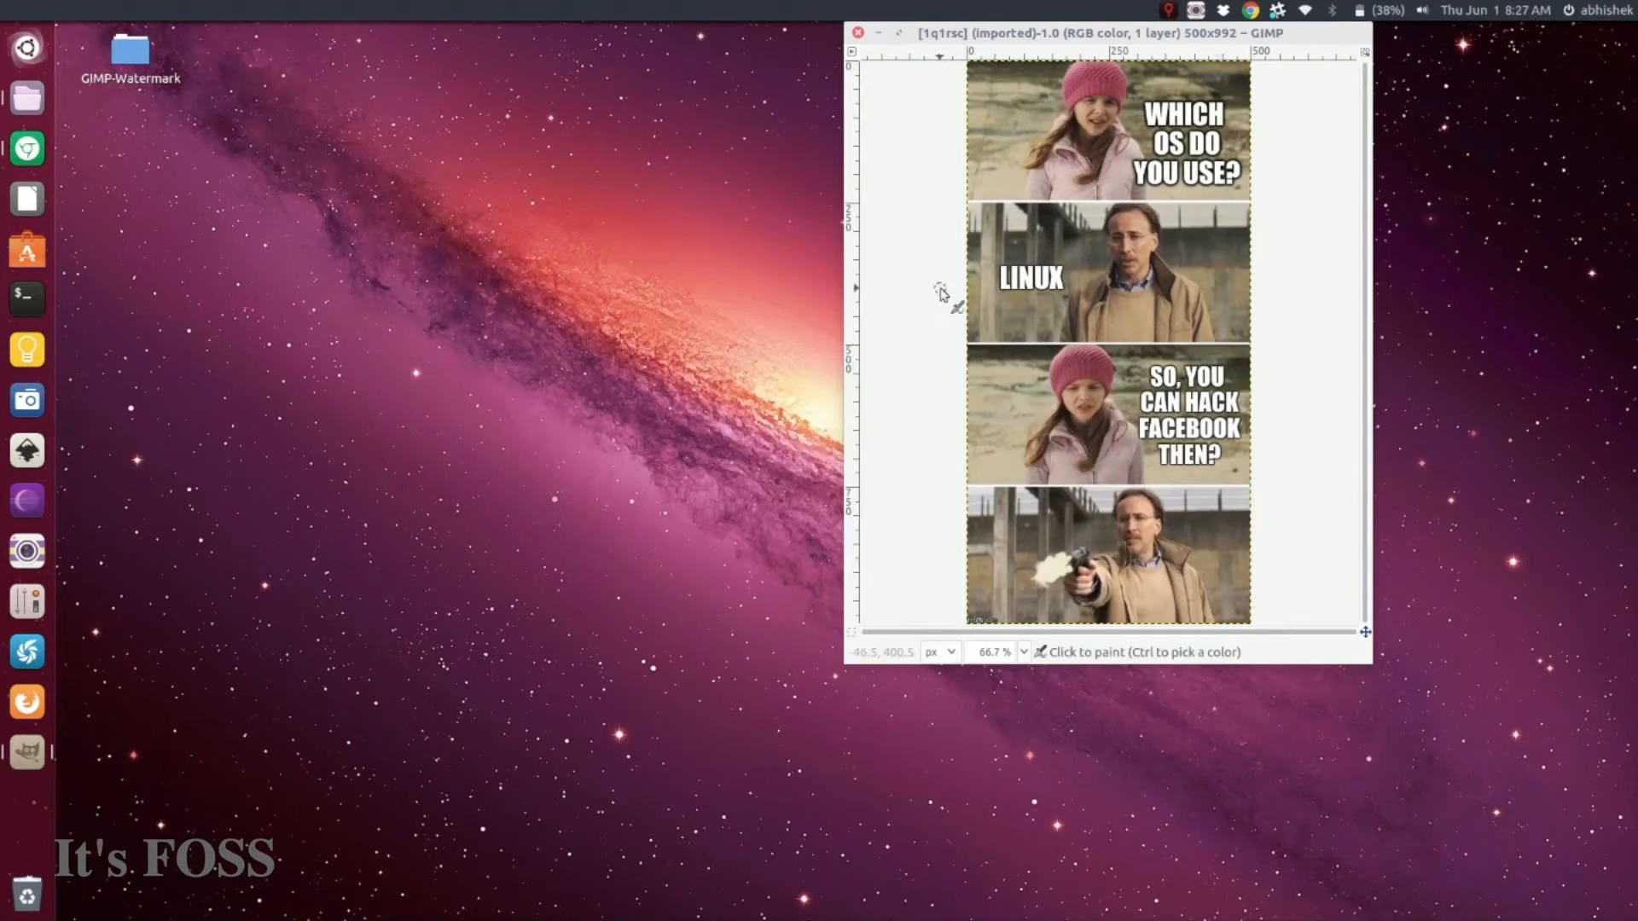
pyautogui.moveTo(1118, 177)
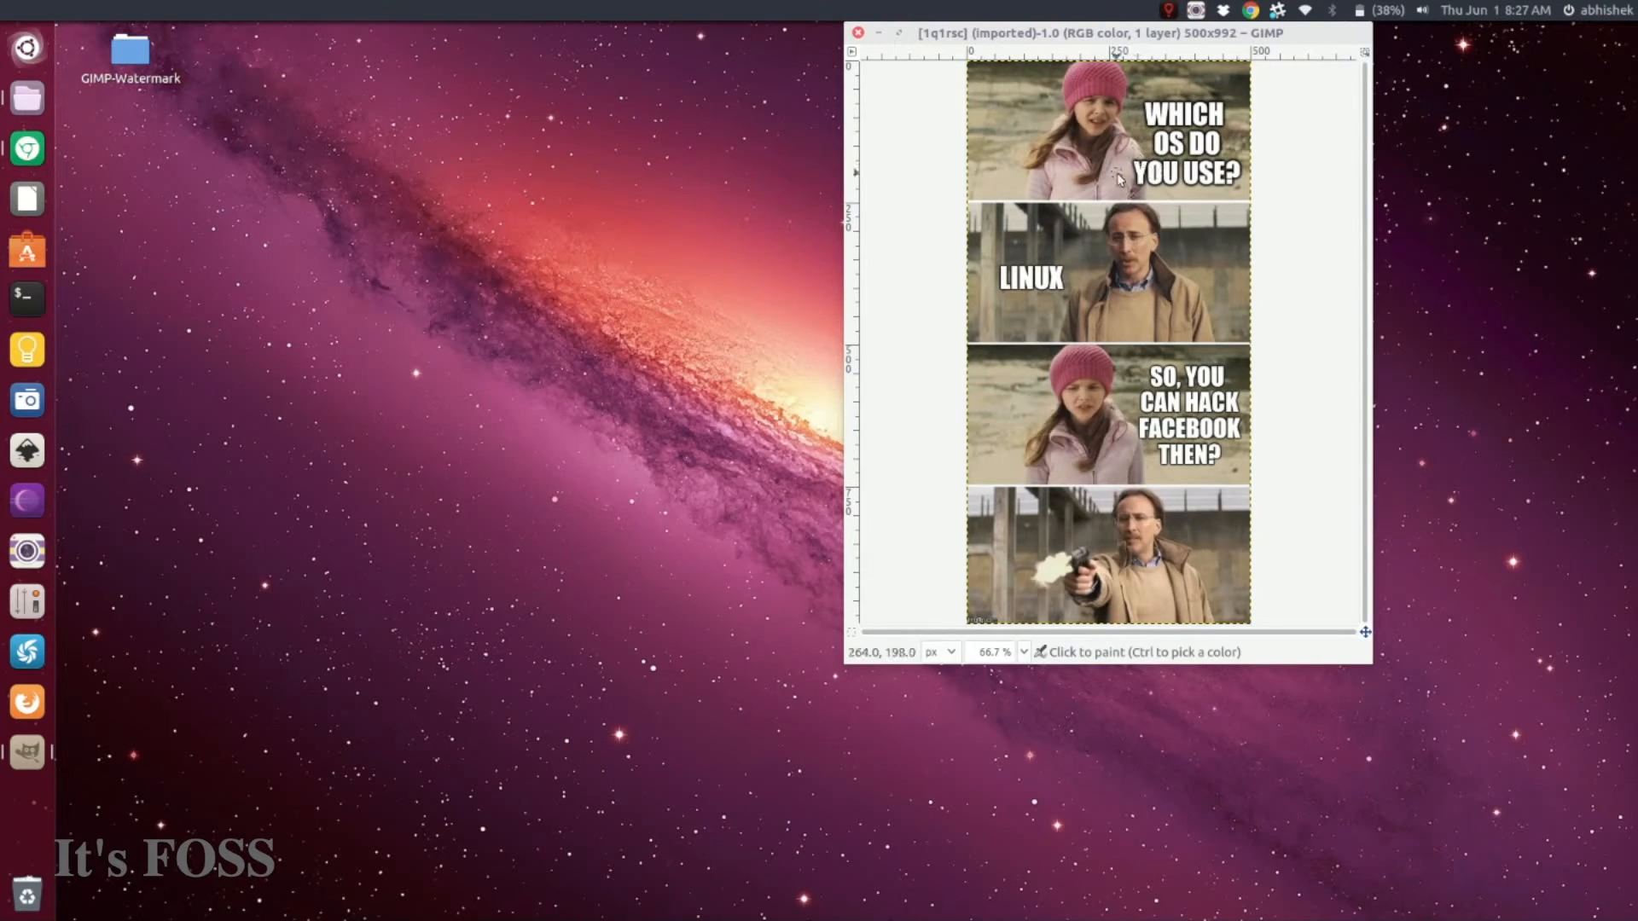
pyautogui.moveTo(873, 143)
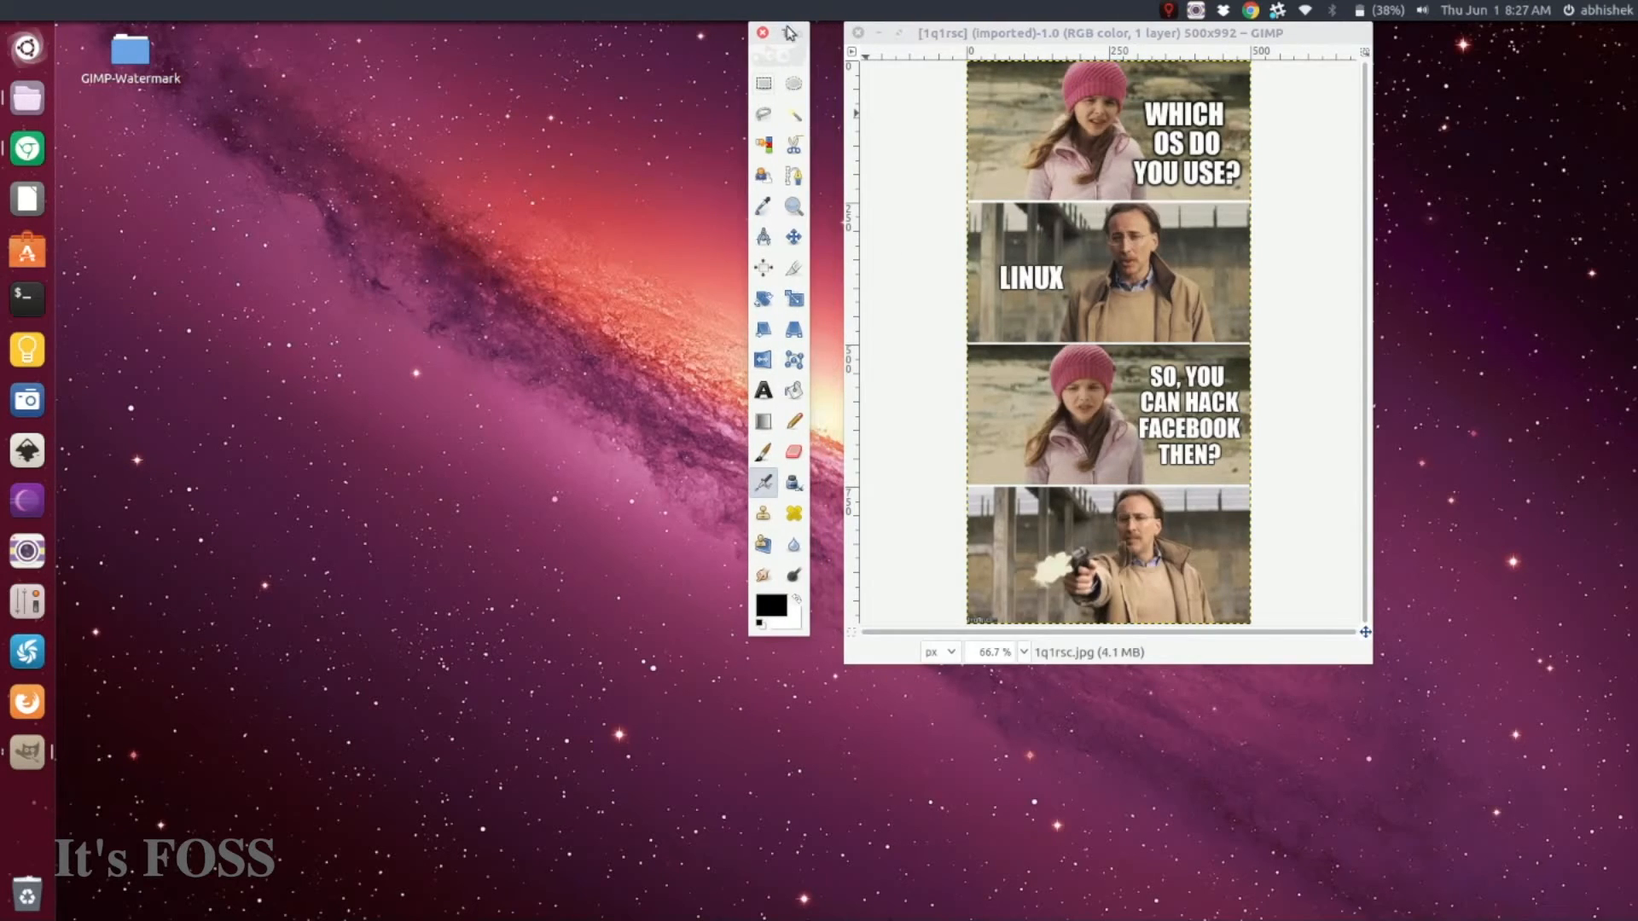
pyautogui.moveTo(763, 480)
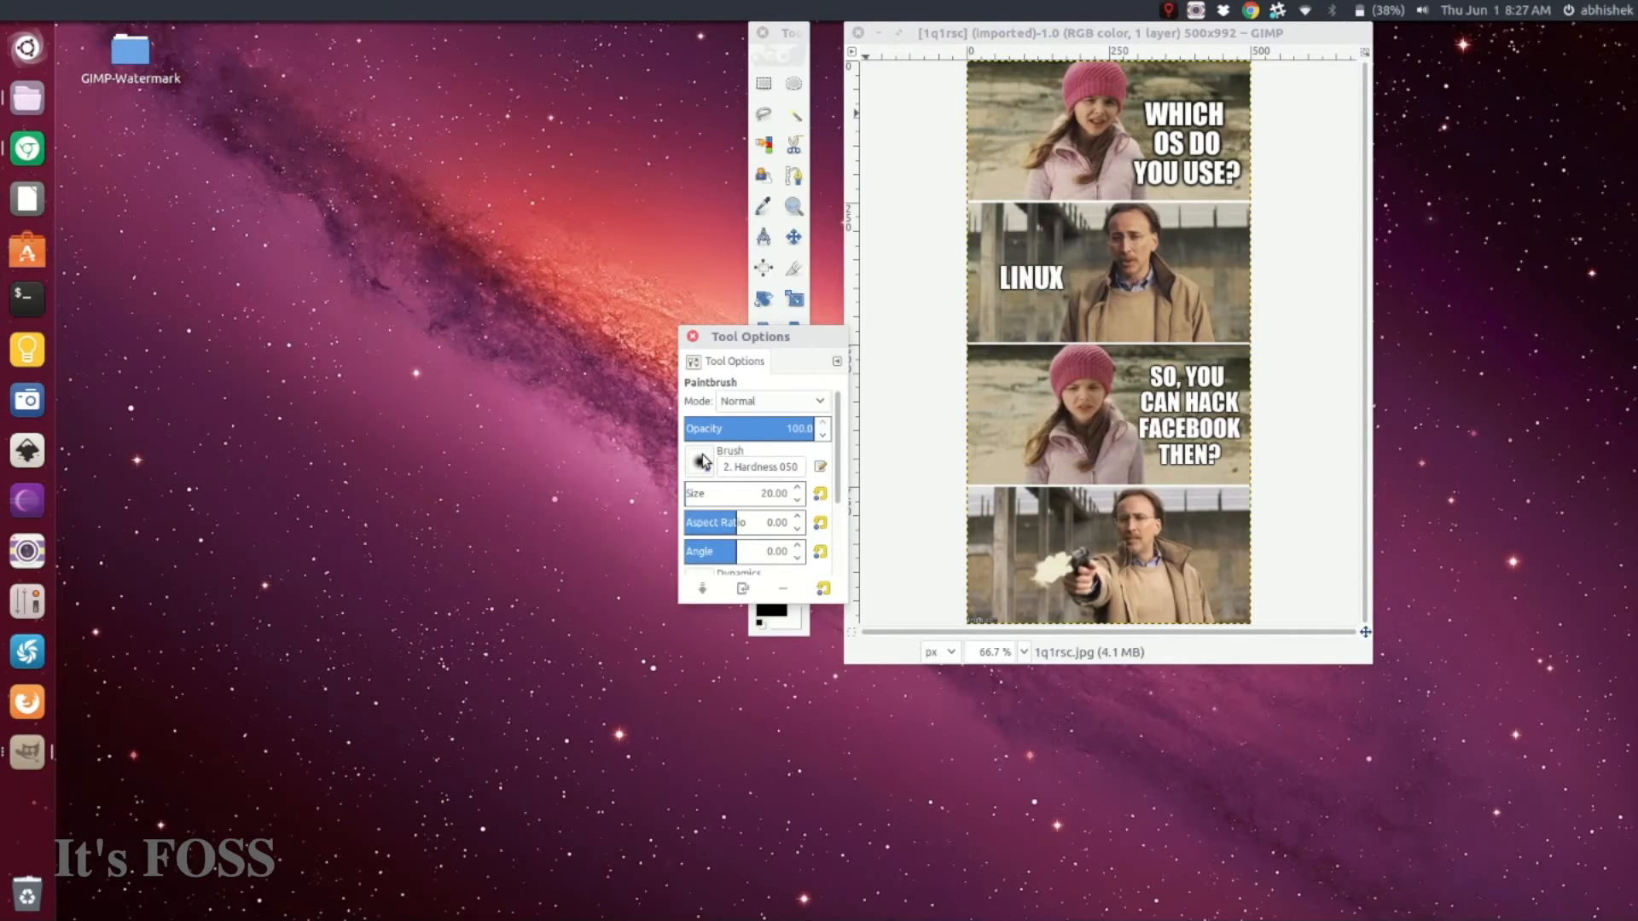
# - Select the custom IT'S FOSS logo brush and stamp it onto the third panel
pyautogui.click(698, 461)
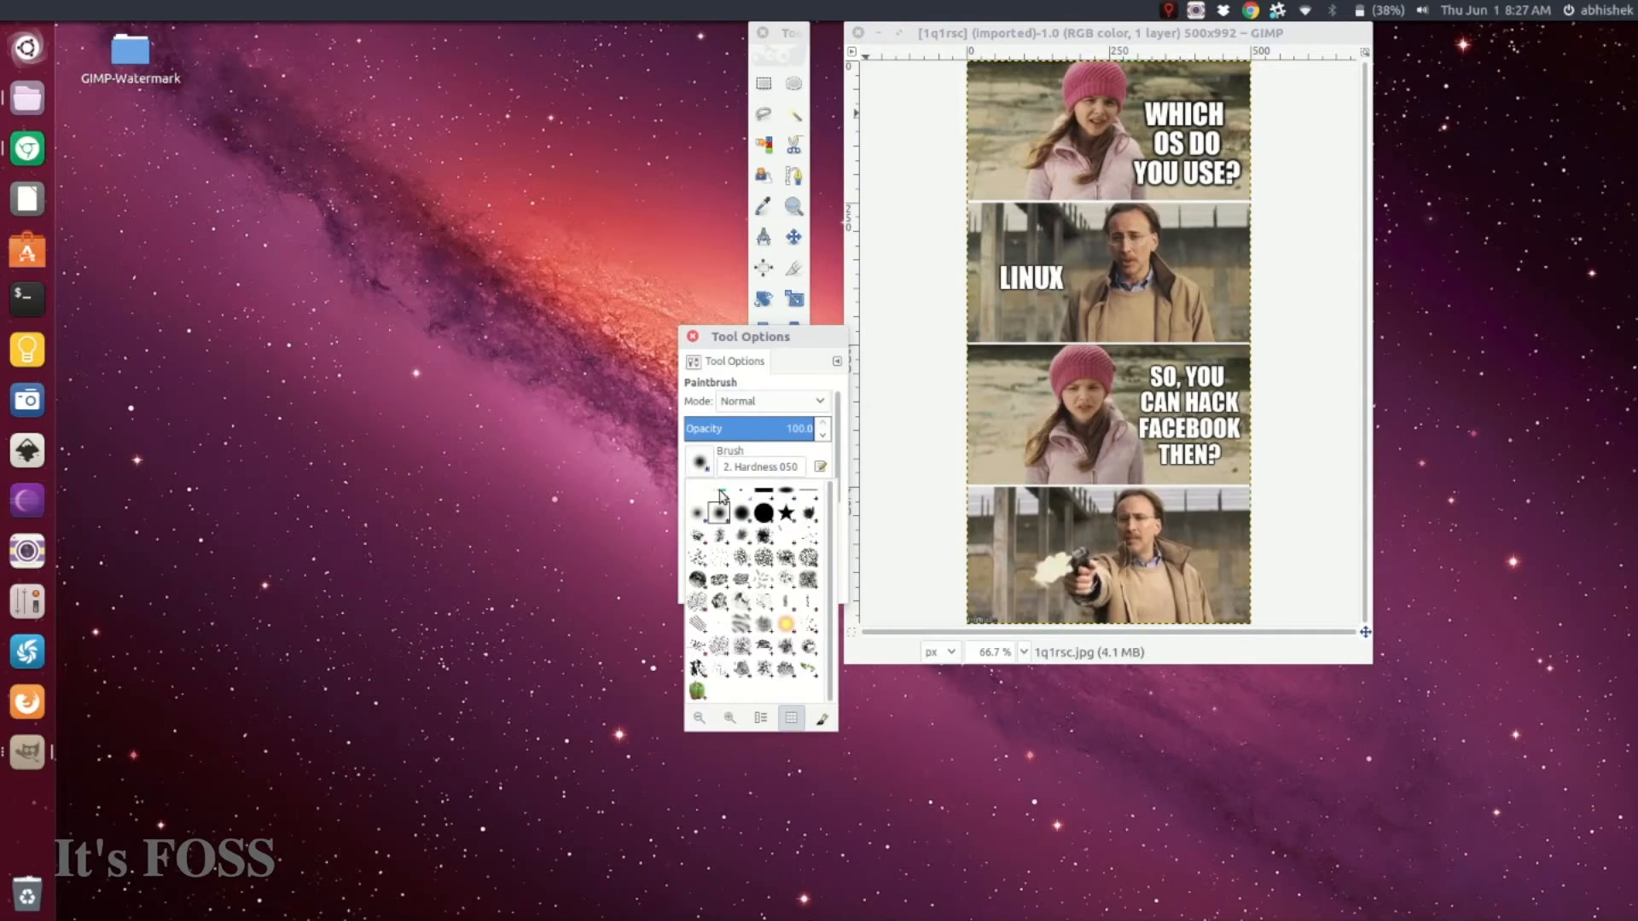
pyautogui.click(718, 512)
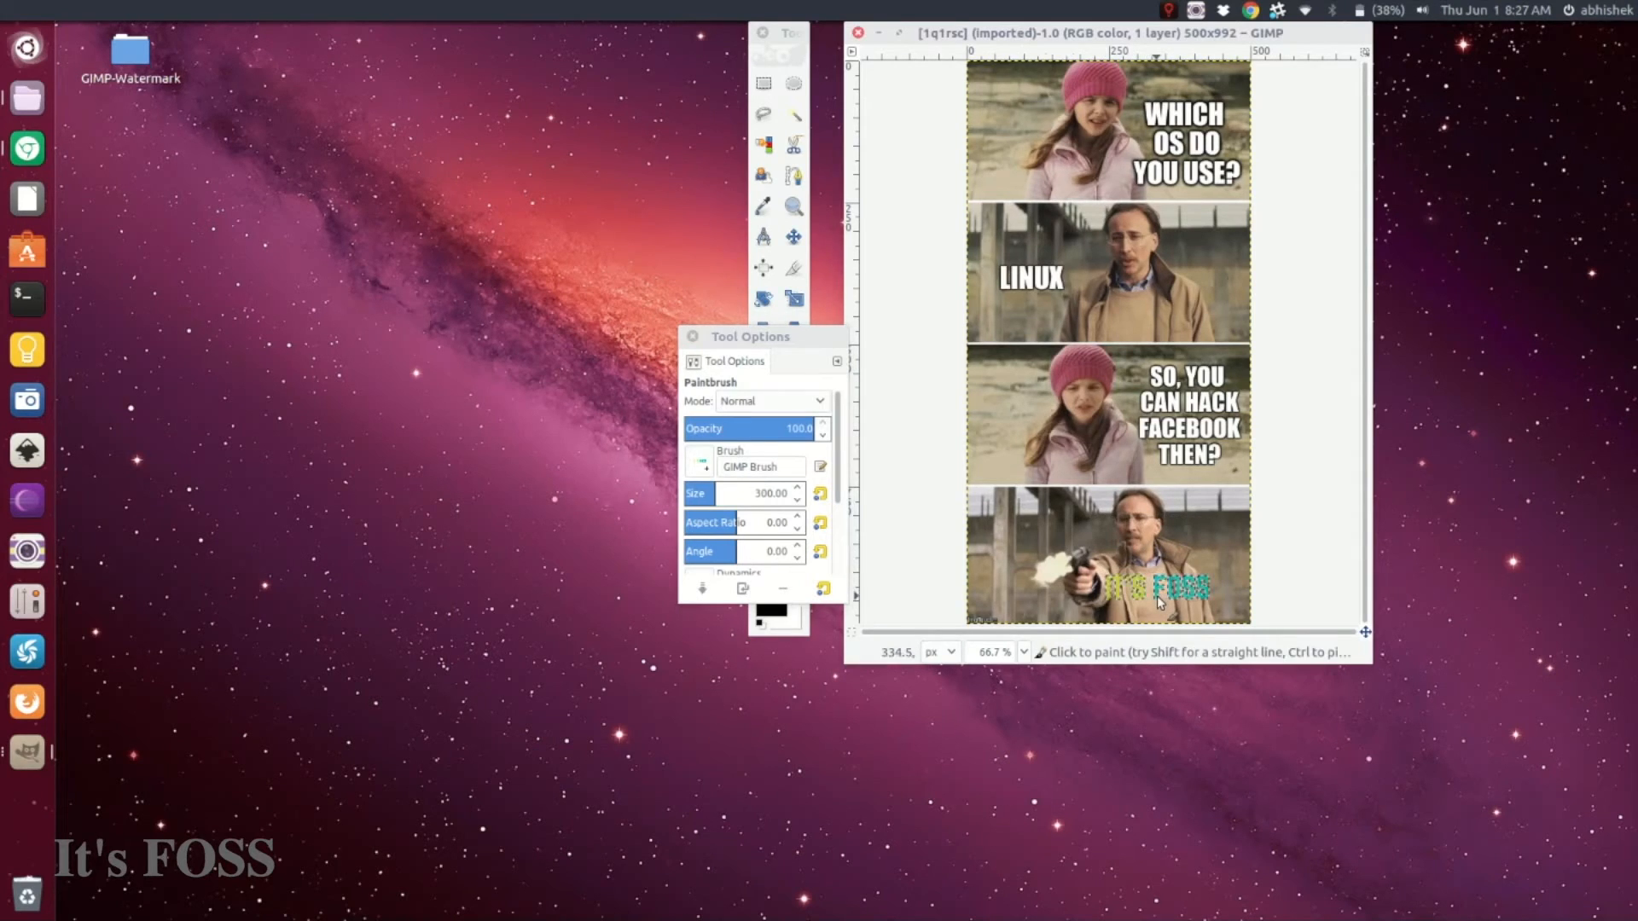
pyautogui.click(1048, 412)
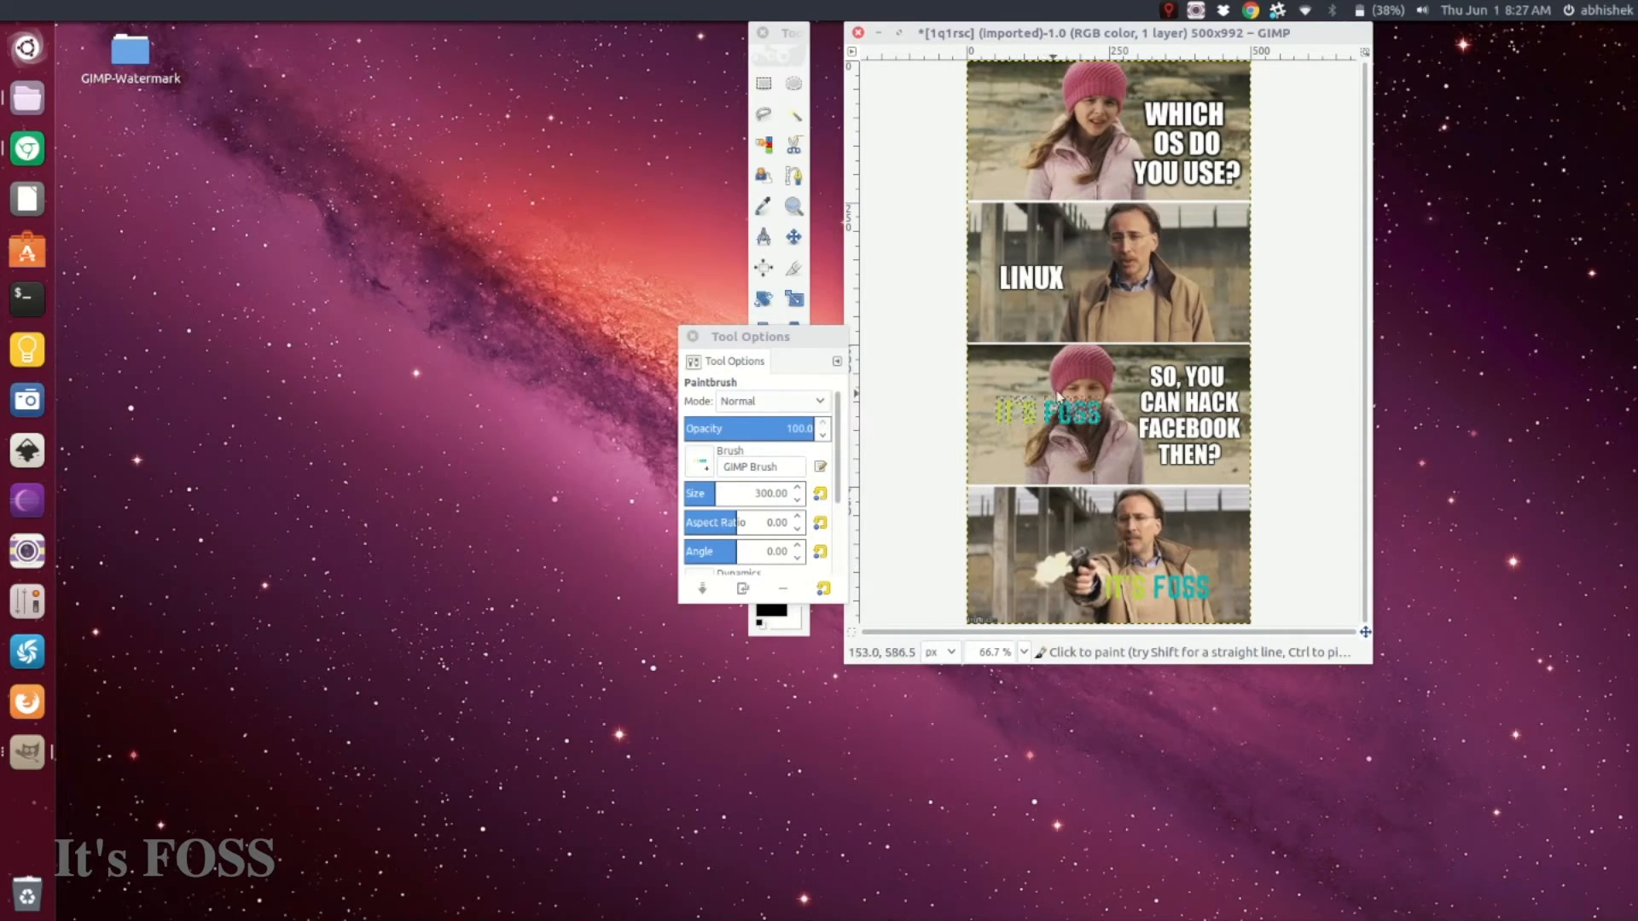